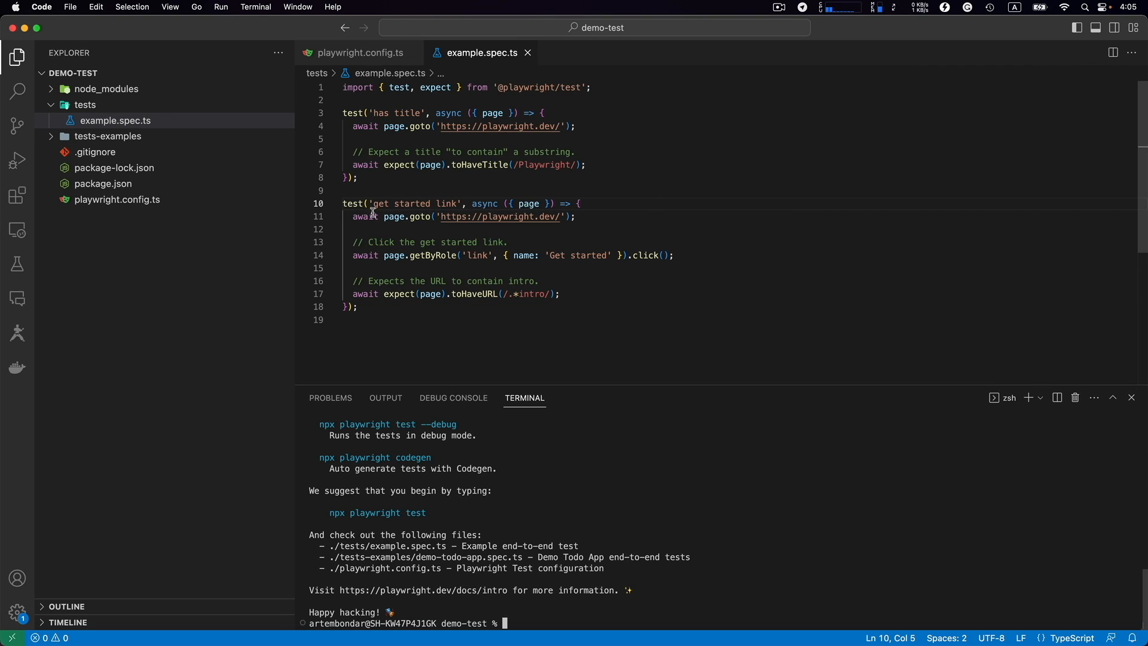
mouse_move(517, 336)
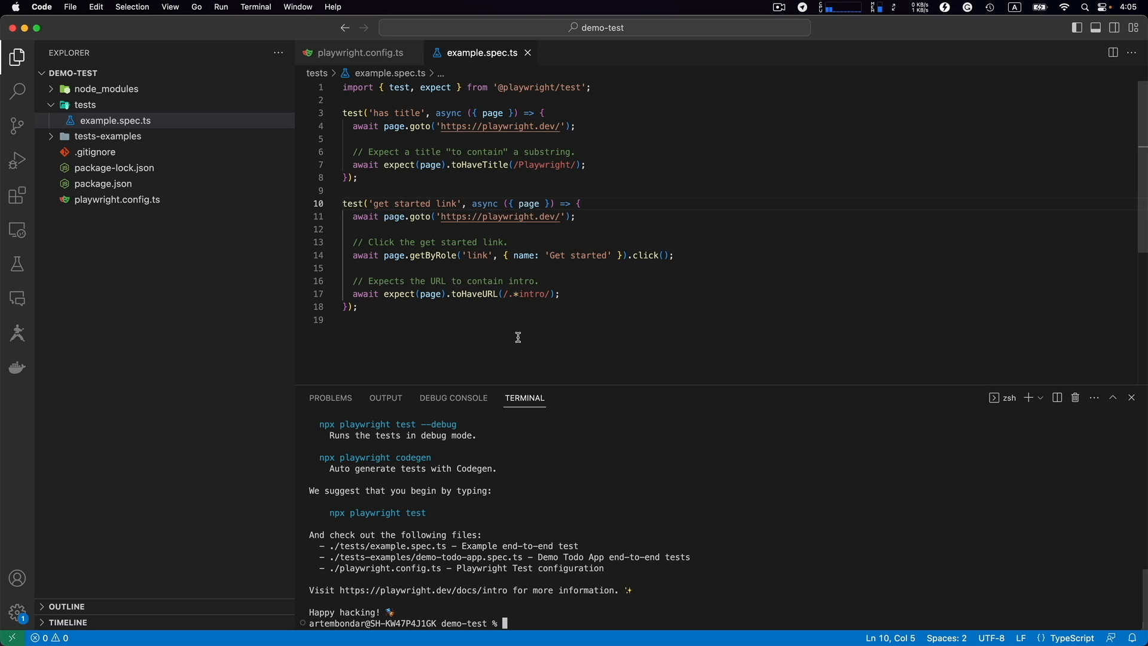
mouse_move(779, 613)
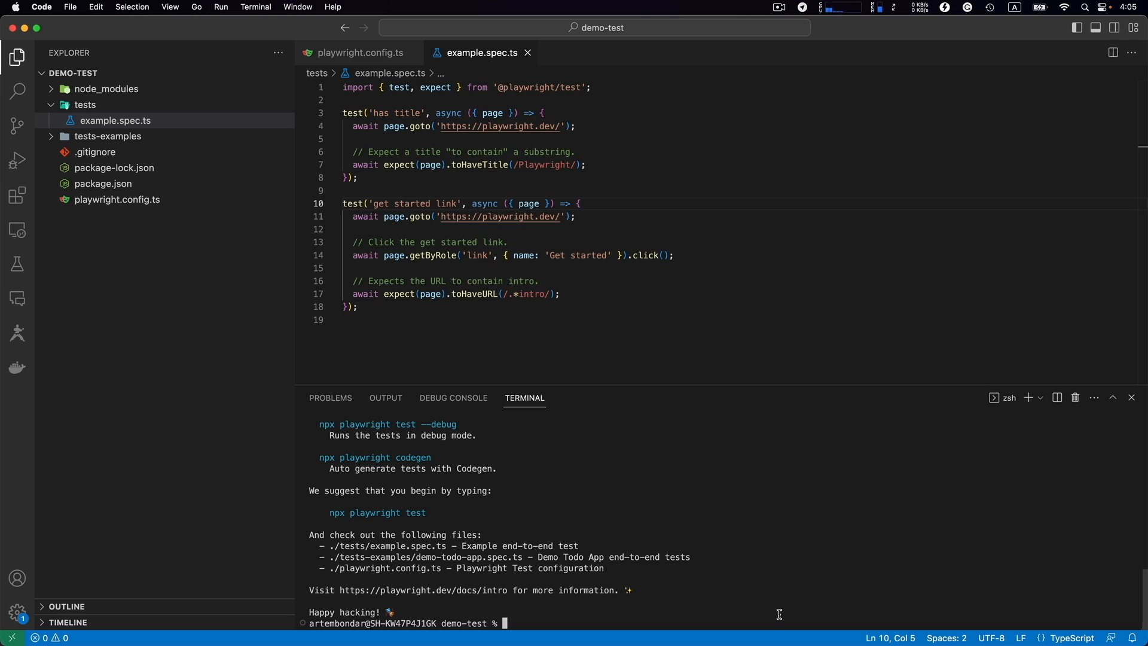
- Run the full suite with npx playwright test, with all 6 tests passing
type("npx")
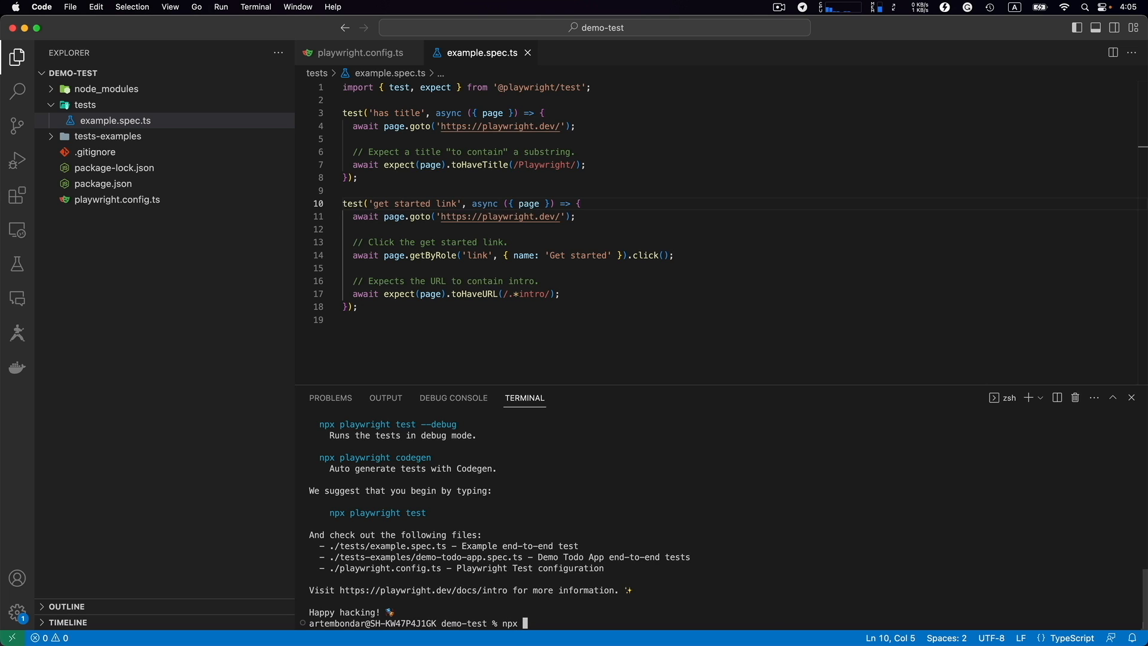
type("playw")
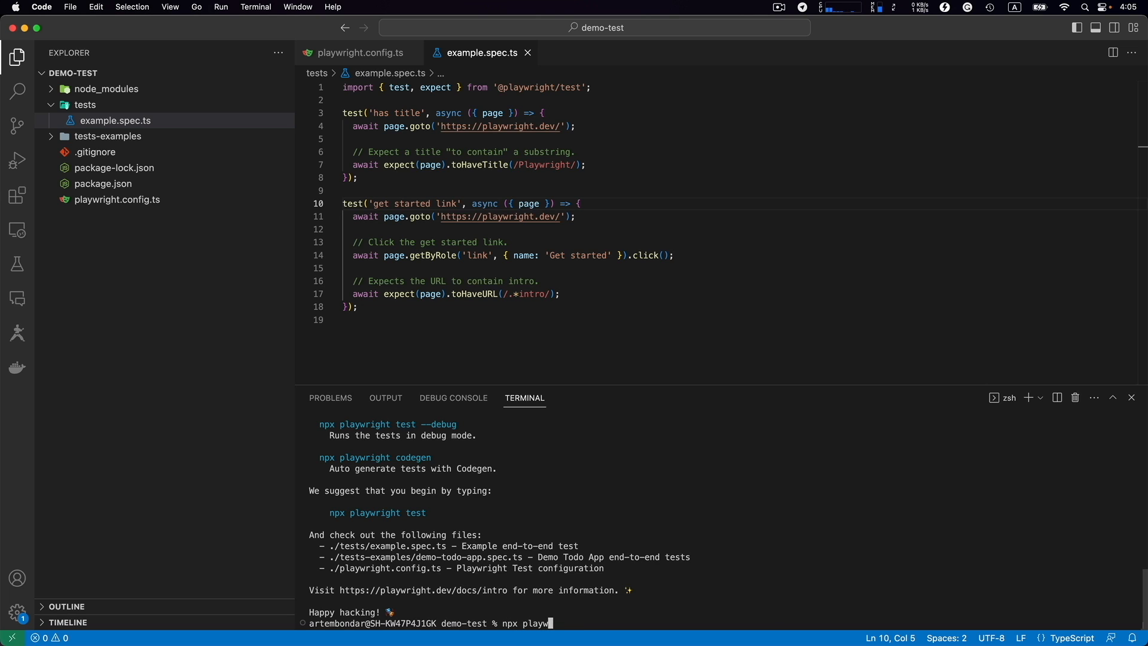
type("right test")
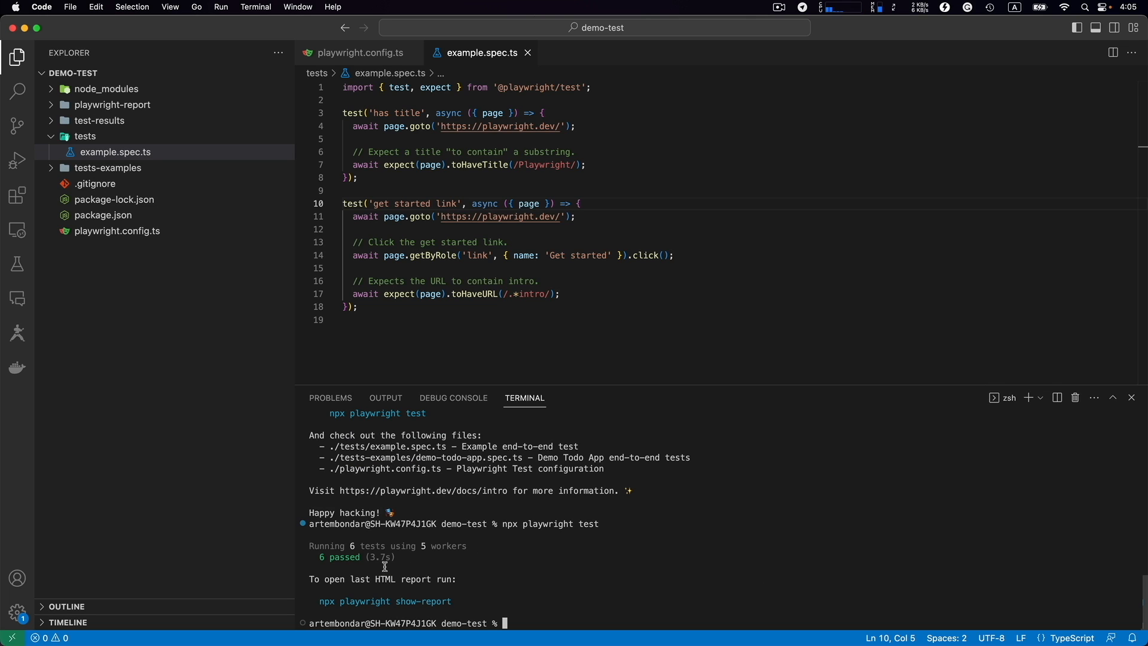
double_click(342, 557)
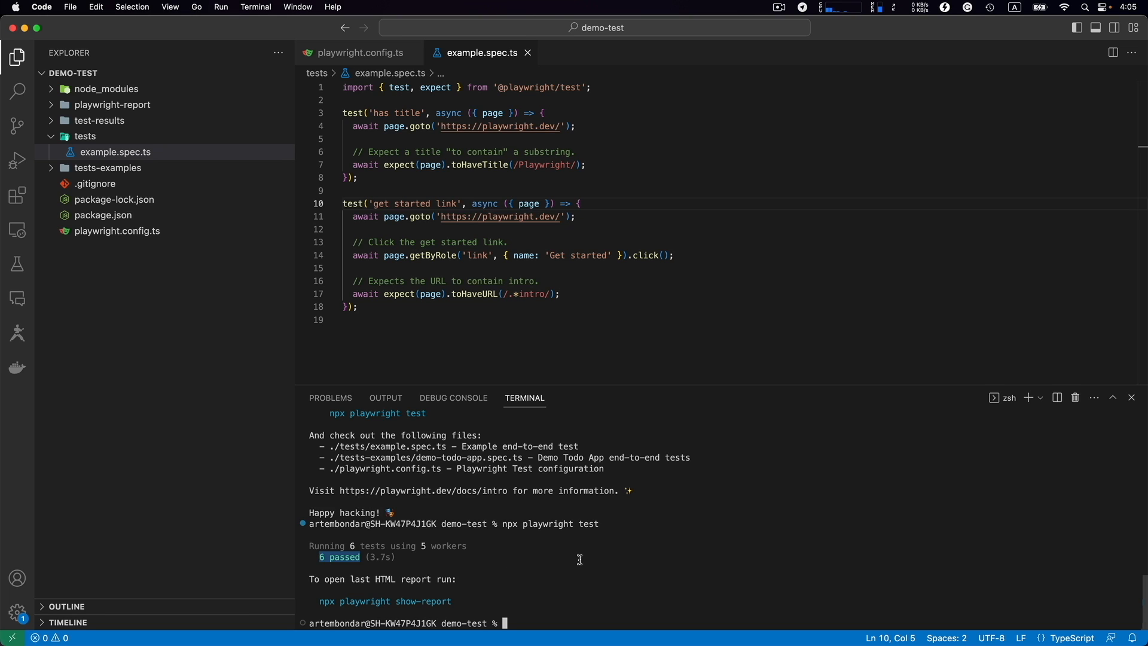
left_click(359, 52)
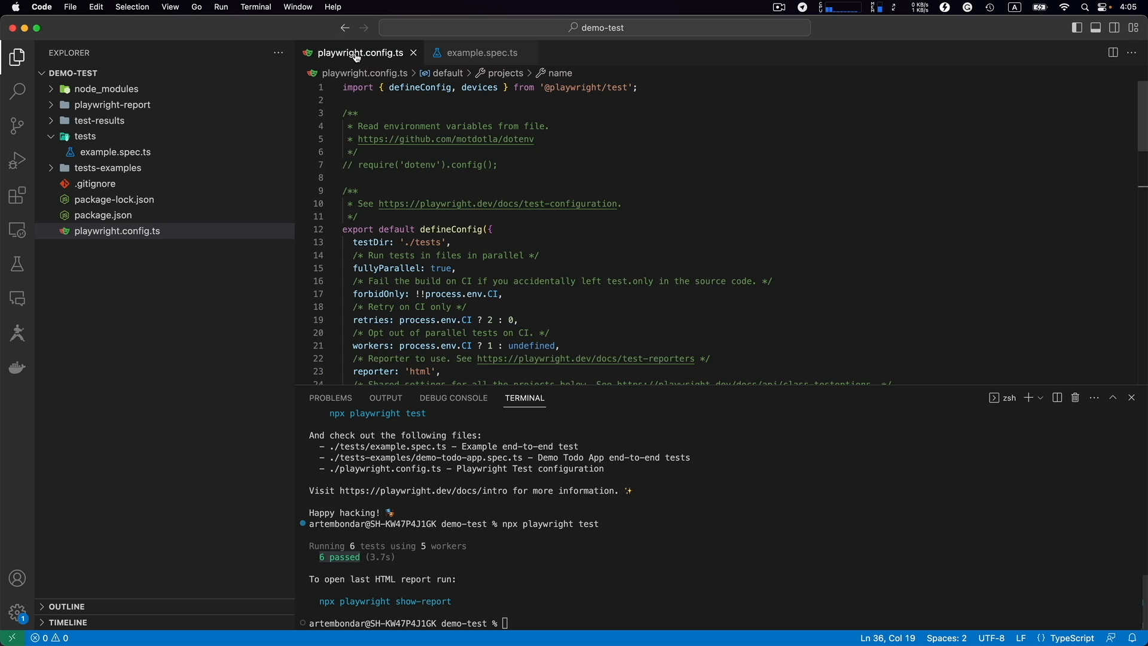
mouse_move(467, 269)
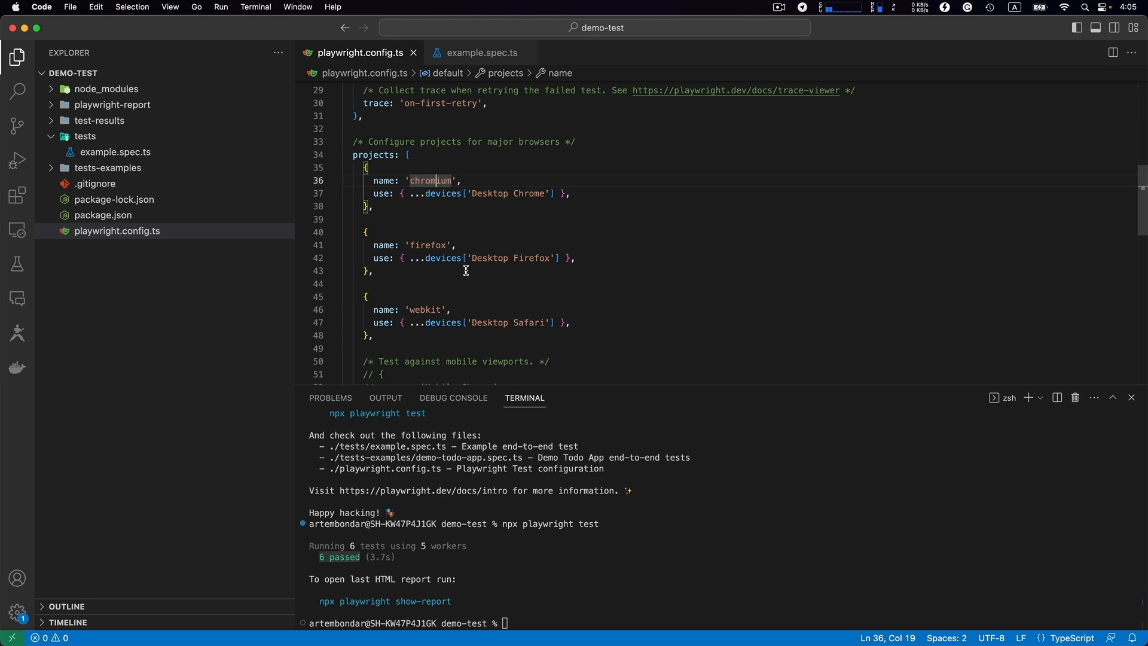
mouse_move(431, 207)
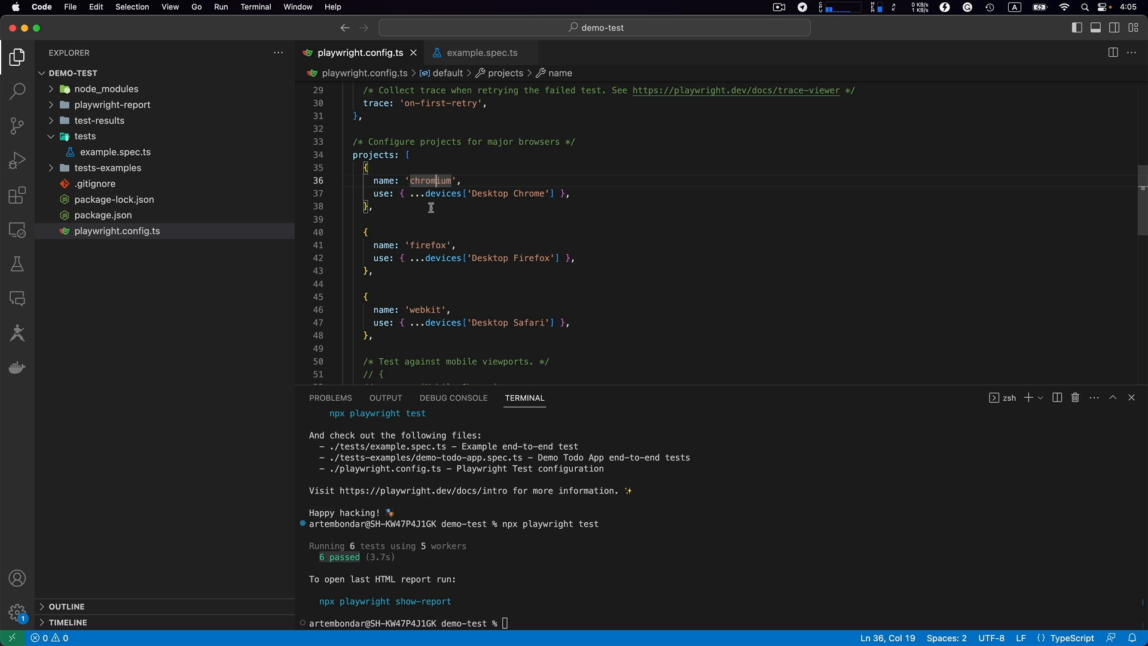
mouse_move(459, 251)
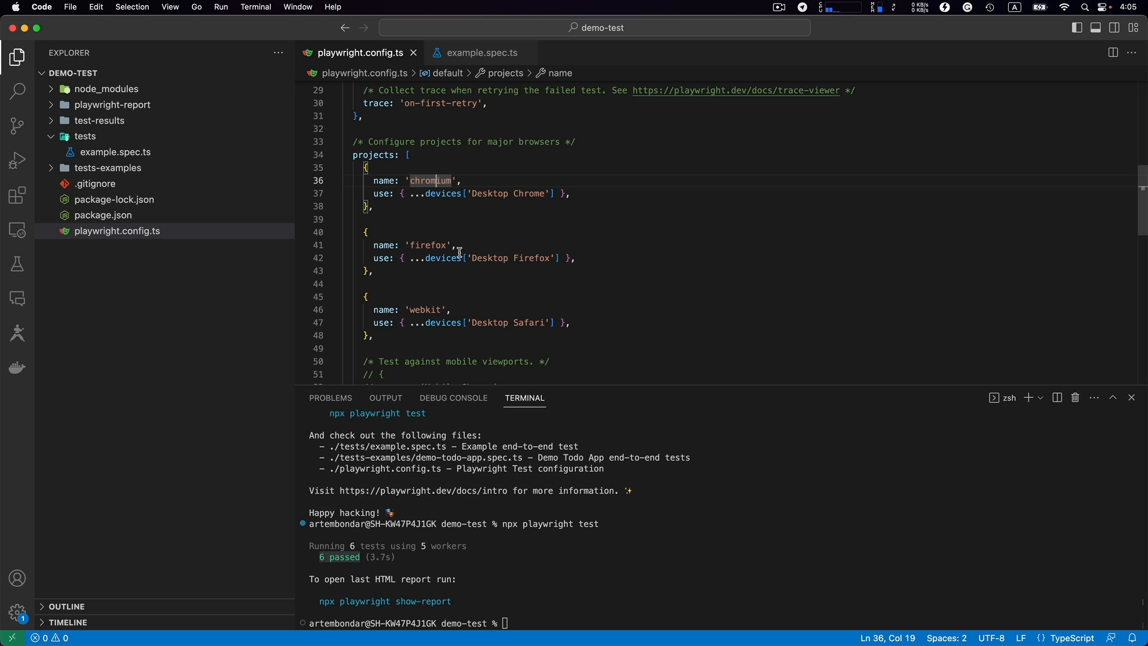
mouse_move(436, 224)
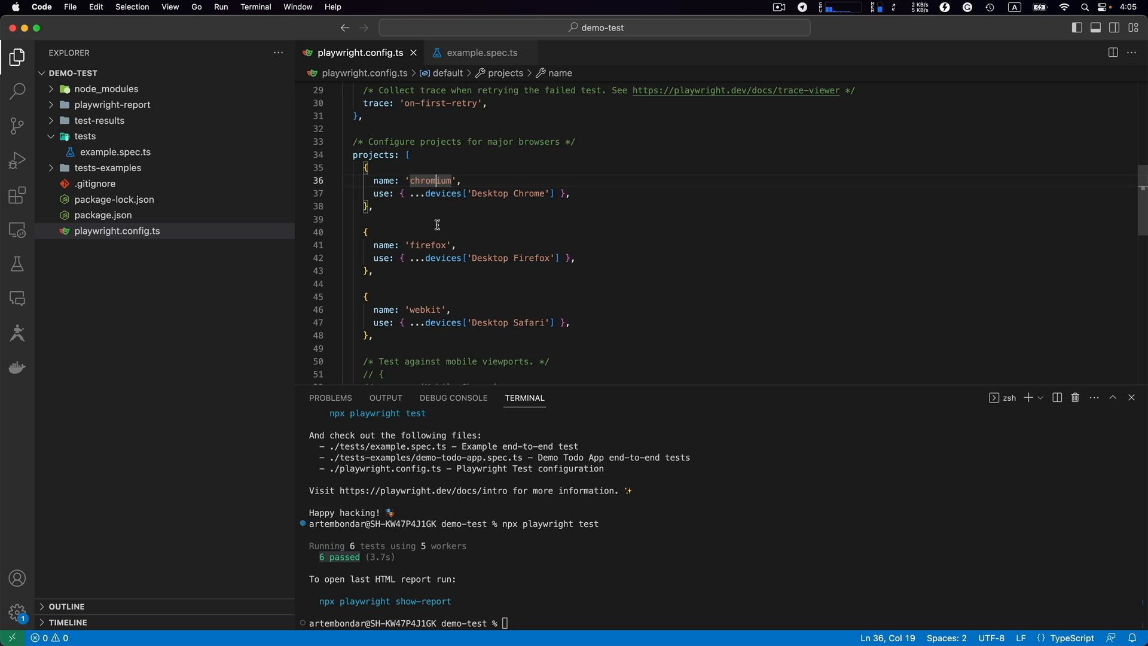
left_click(479, 52)
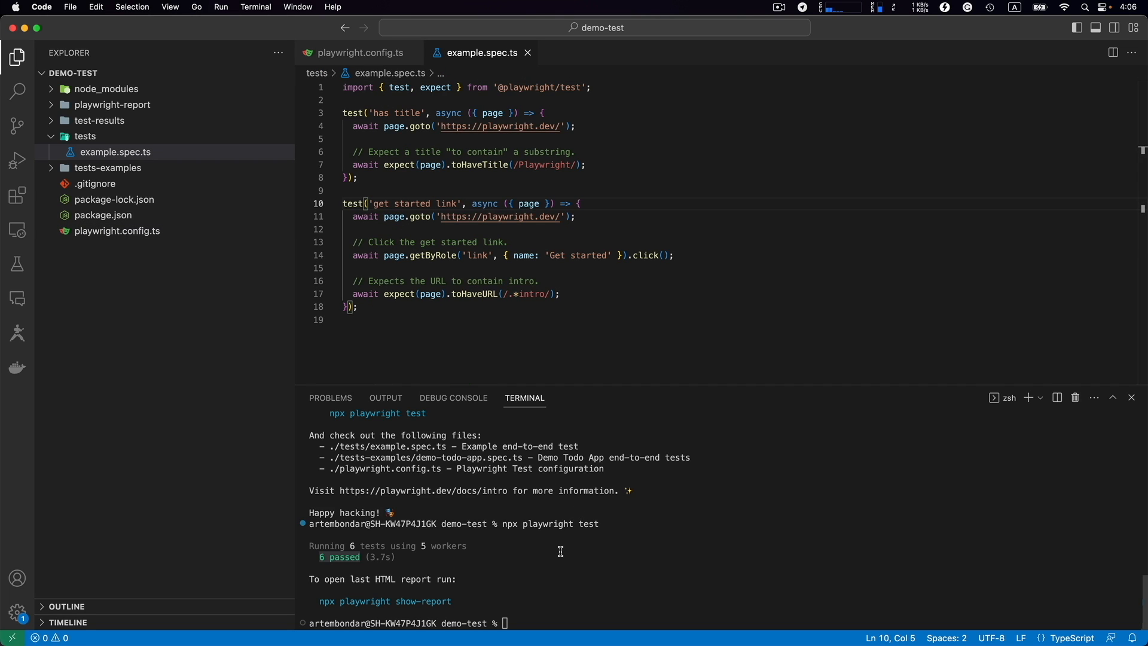
mouse_move(319, 602)
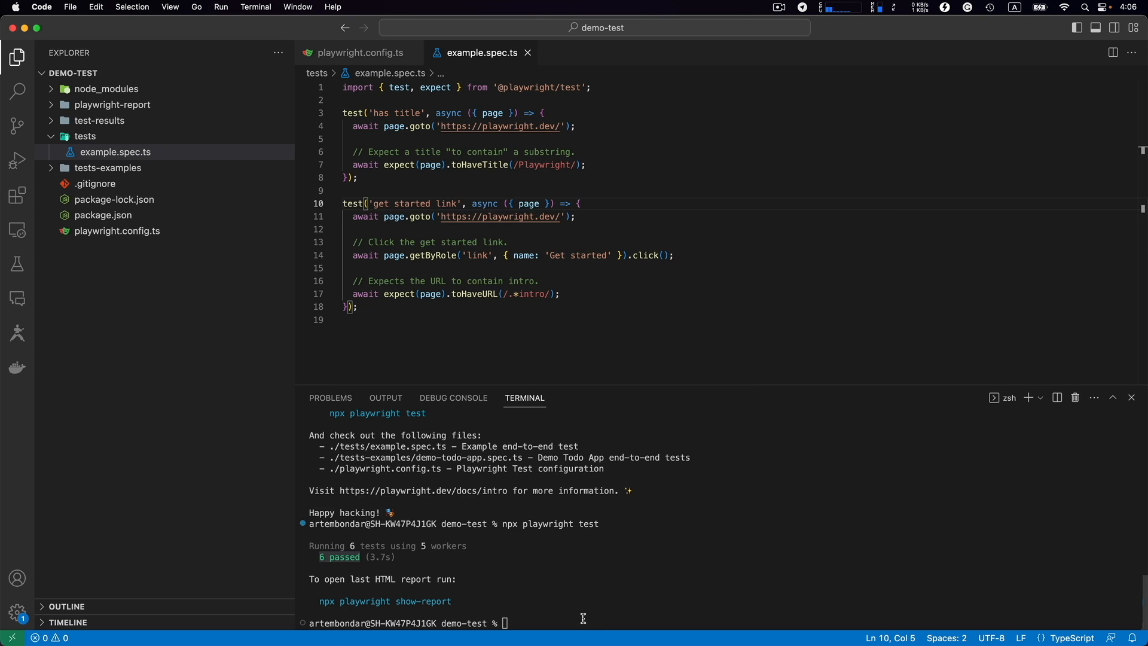
- Launch the HTML report with npx playwright show-report, opening in Edge with 6 passing tests
type("npx p")
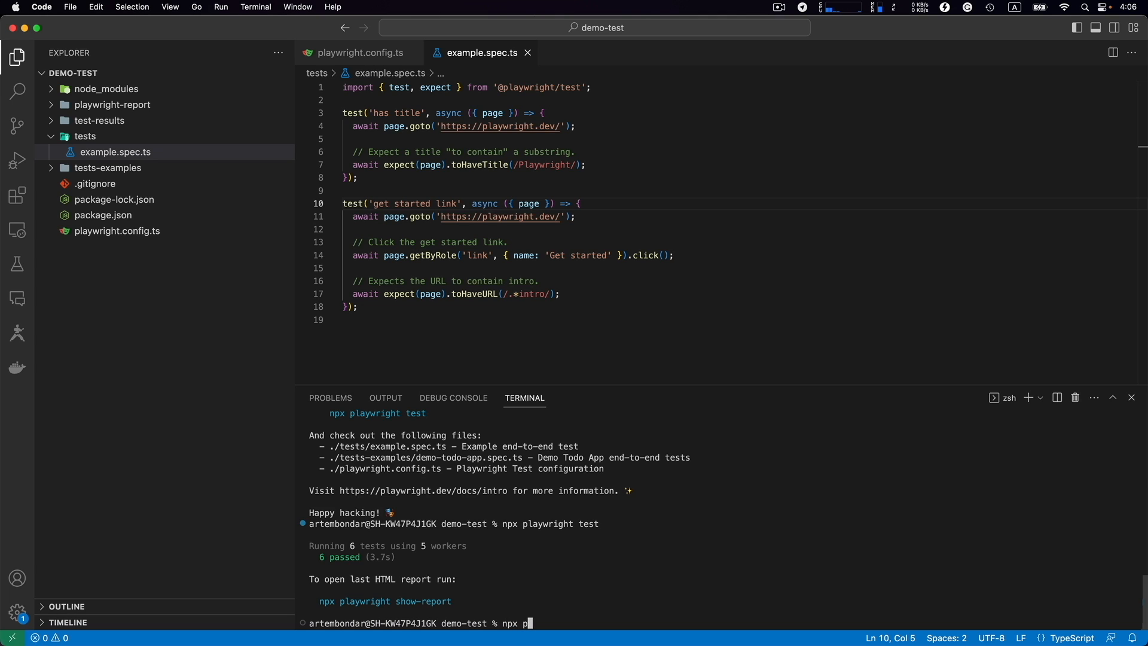
type("laywright")
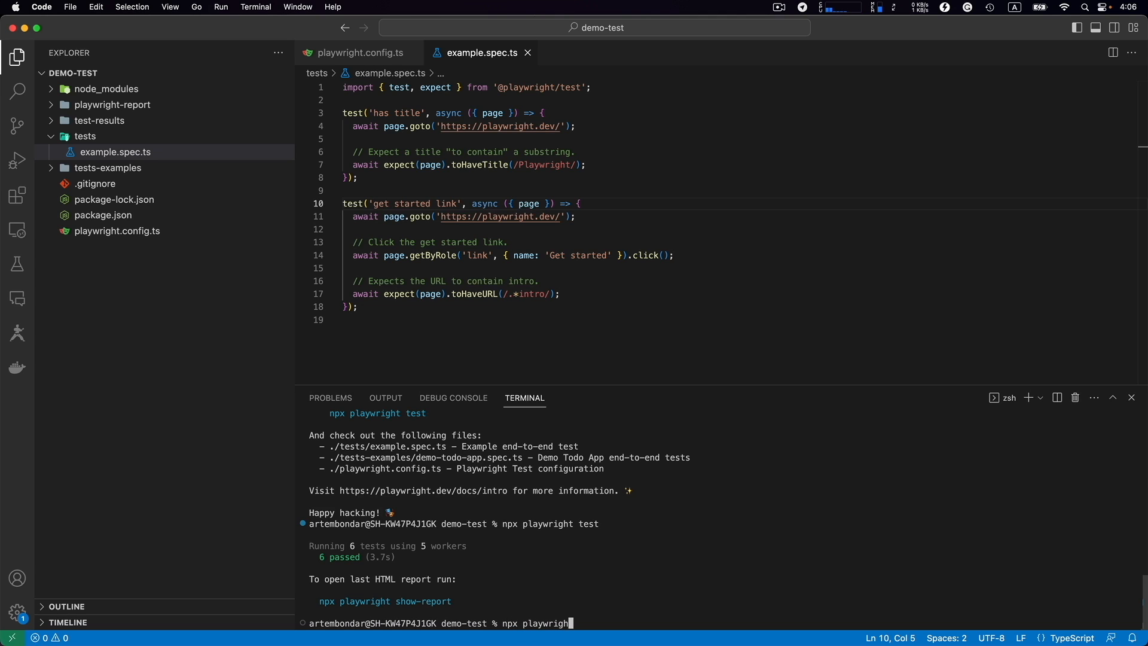
type("show")
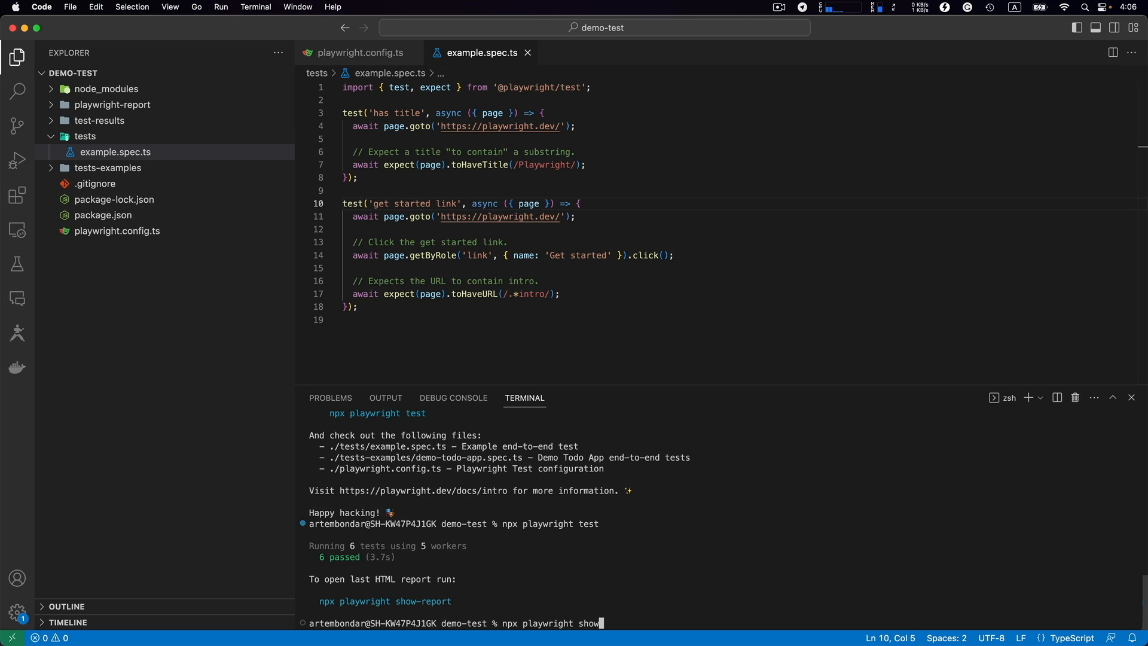
type("-repo")
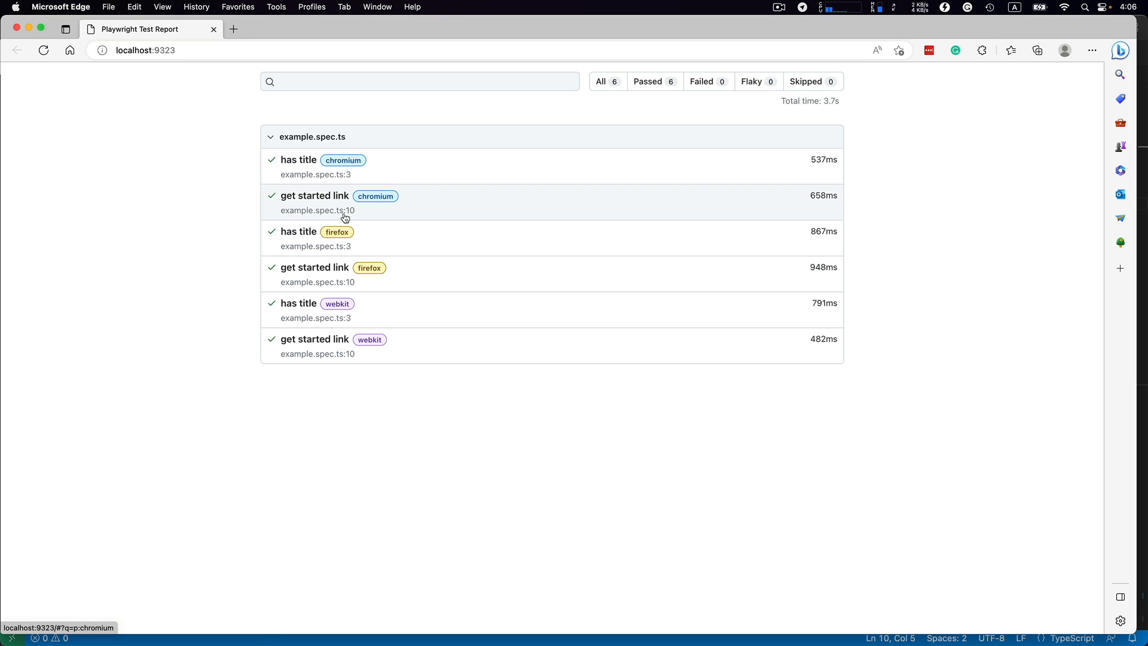
mouse_move(379, 344)
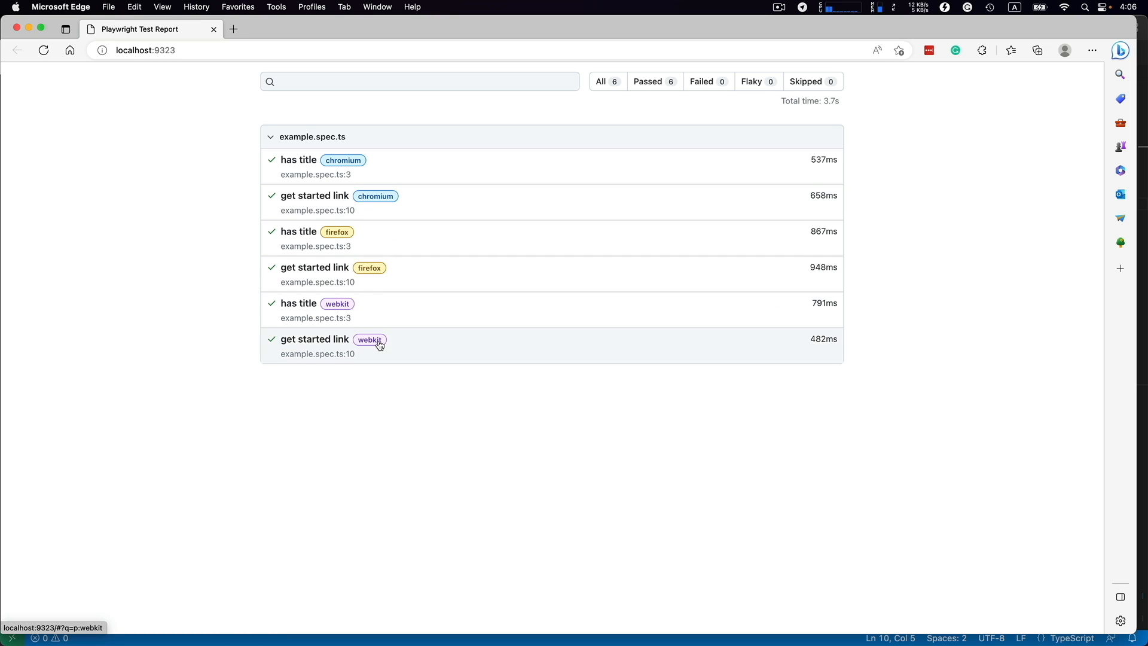
mouse_move(307, 166)
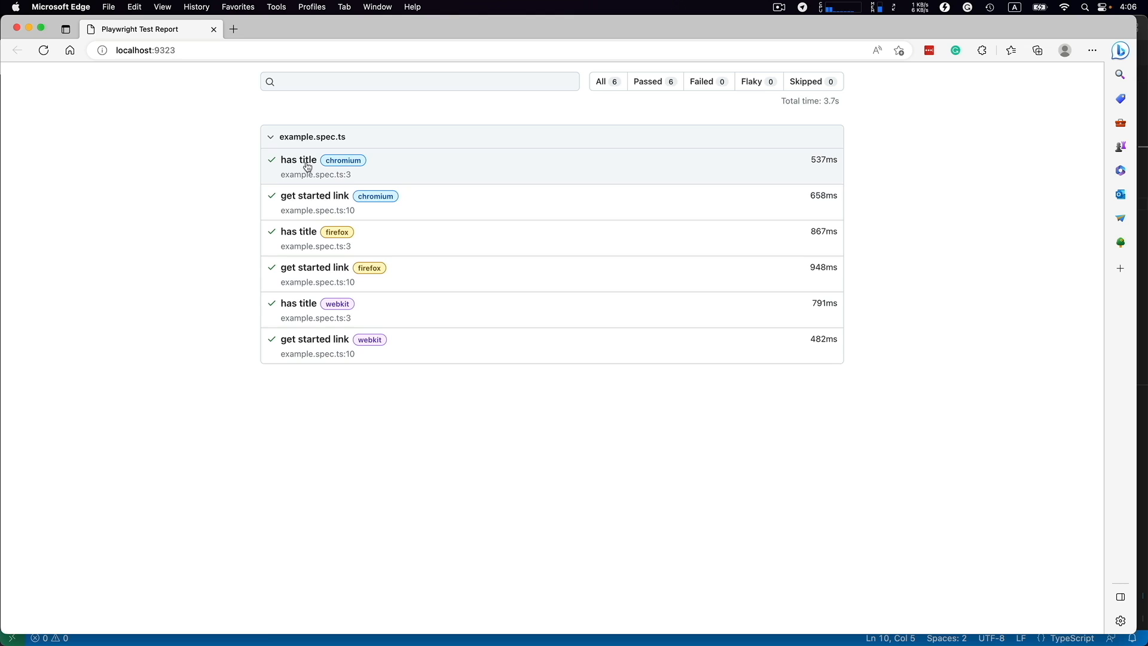
- Open the chromium 'has title' test details to see its steps and source code
left_click(298, 160)
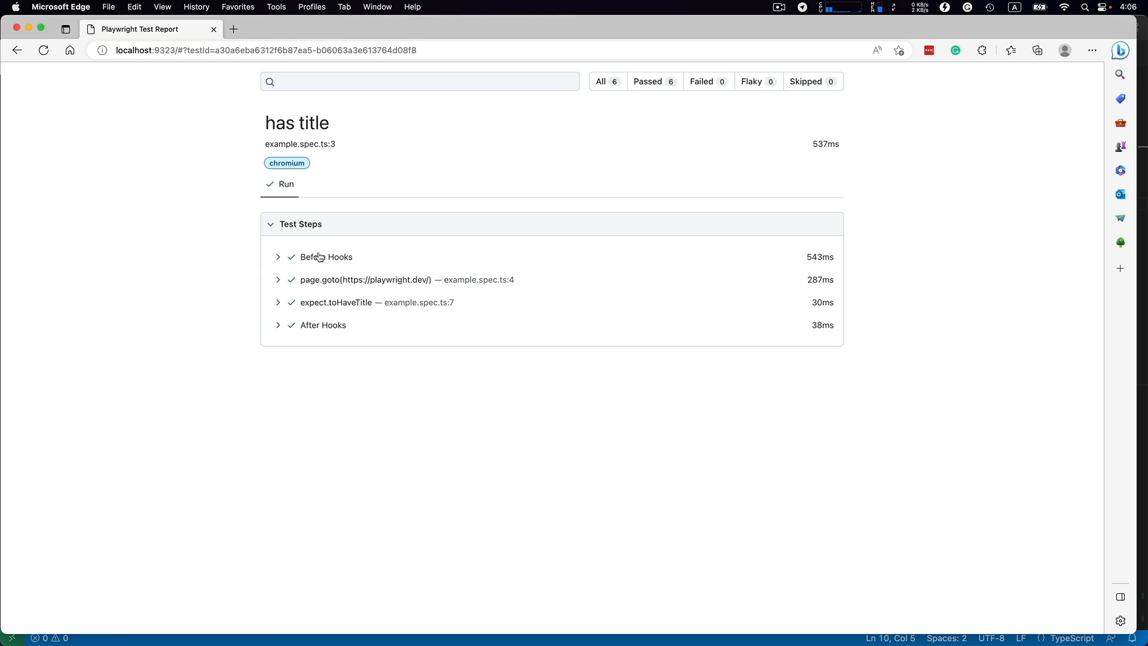
mouse_move(308, 288)
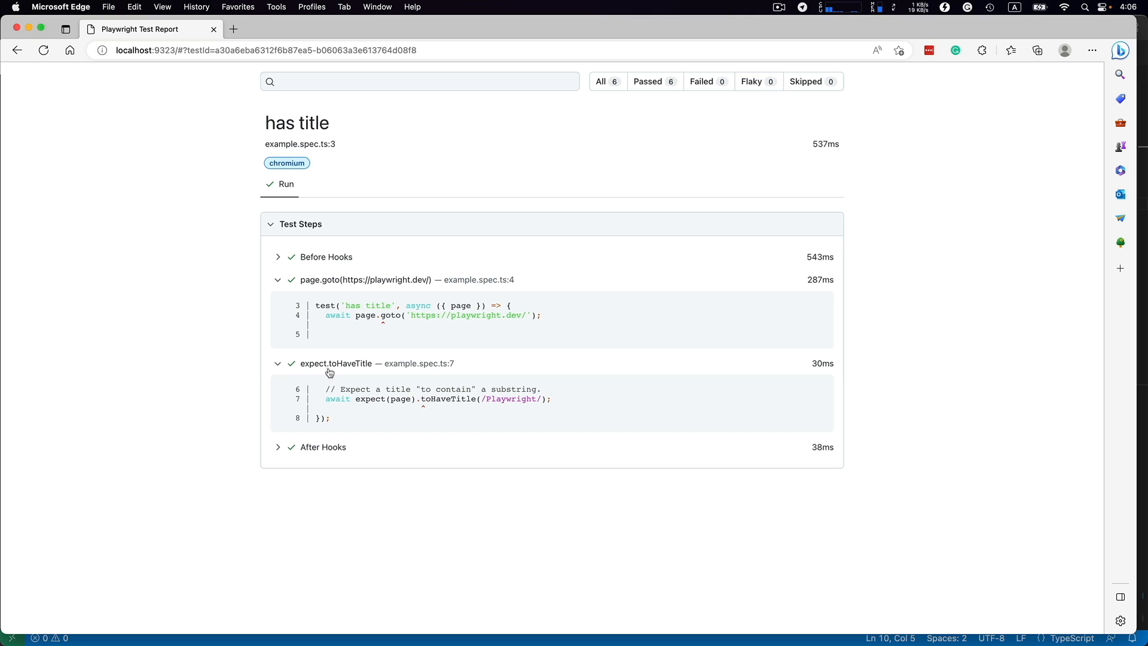
mouse_move(345, 428)
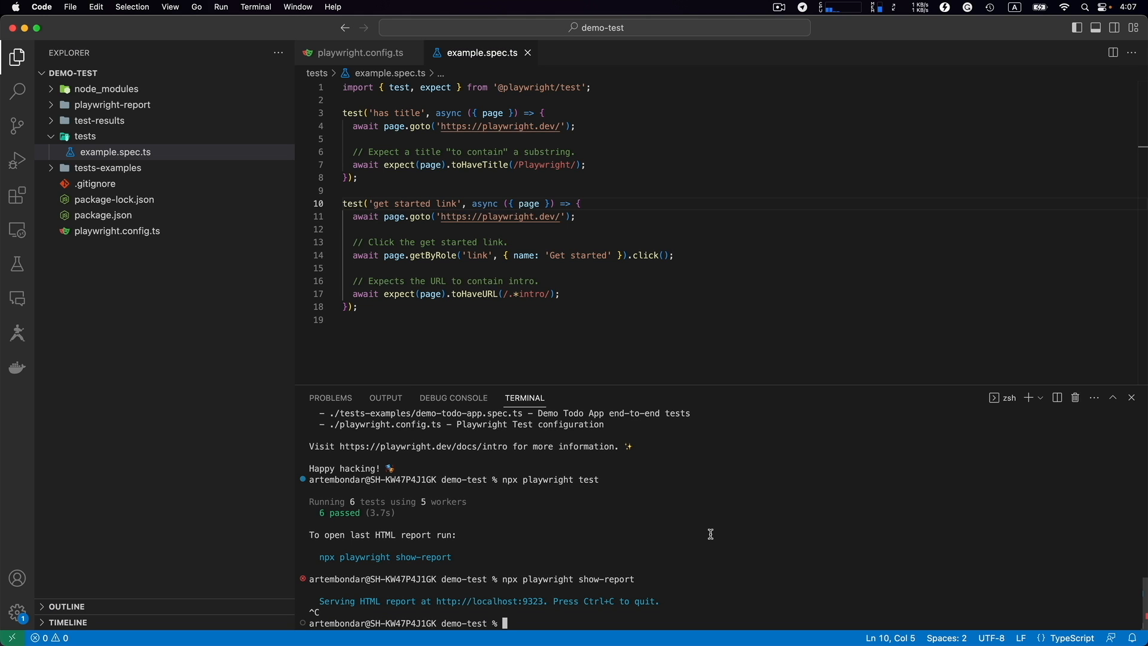
- Run the tests for the Chromium project only with --project=chromium
type("npx playwright test")
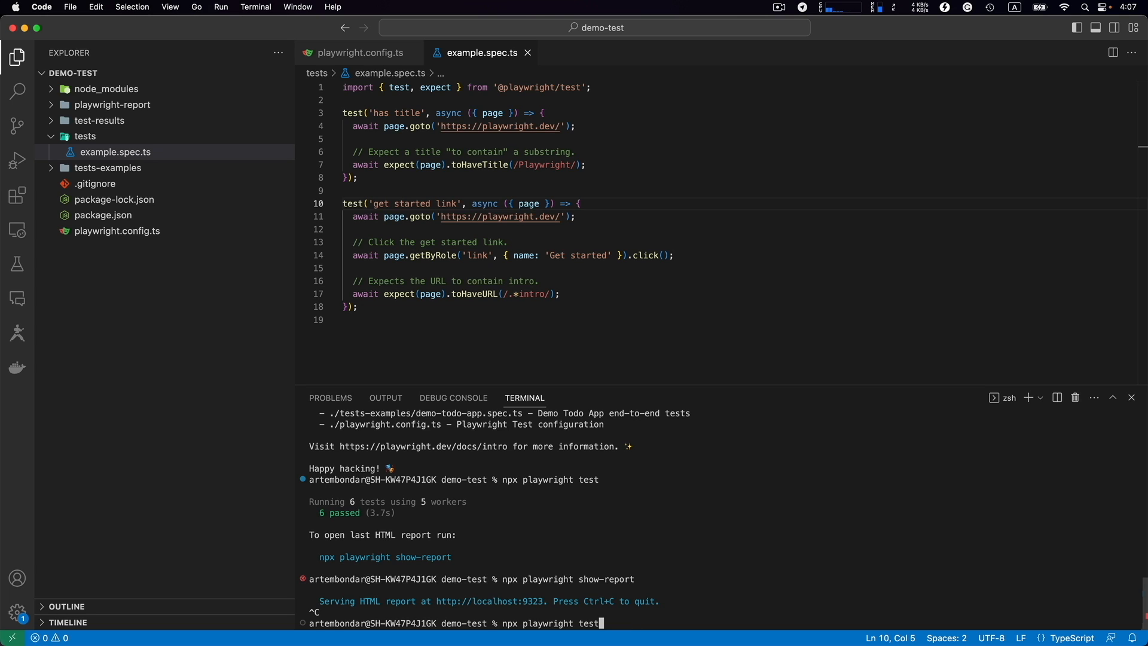
type("--")
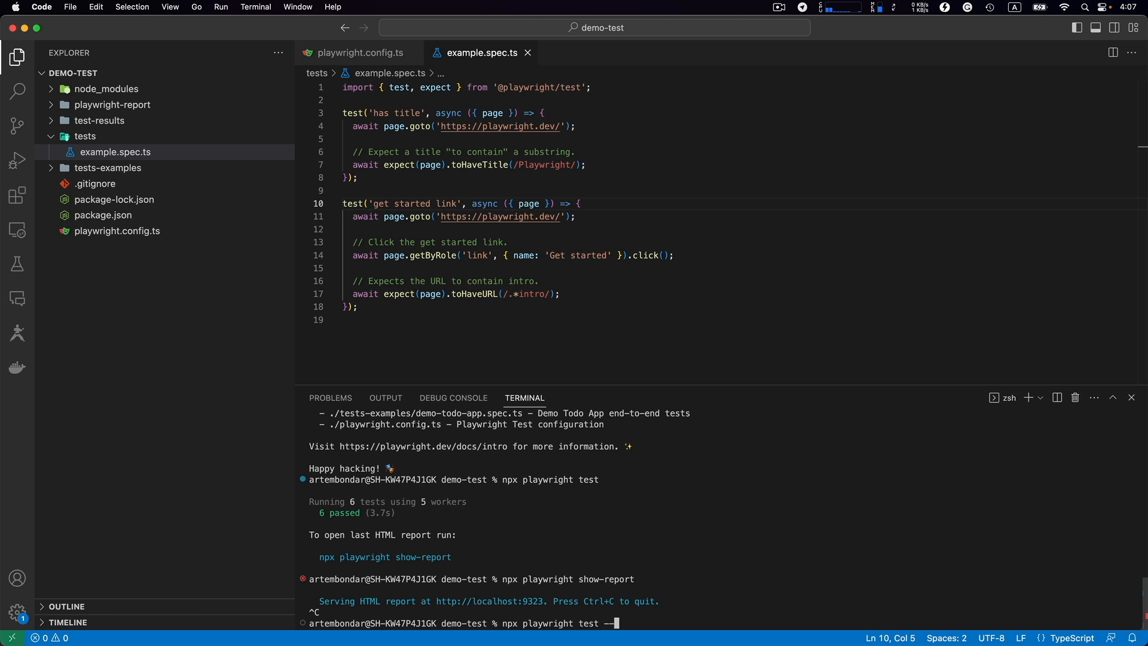
type("project")
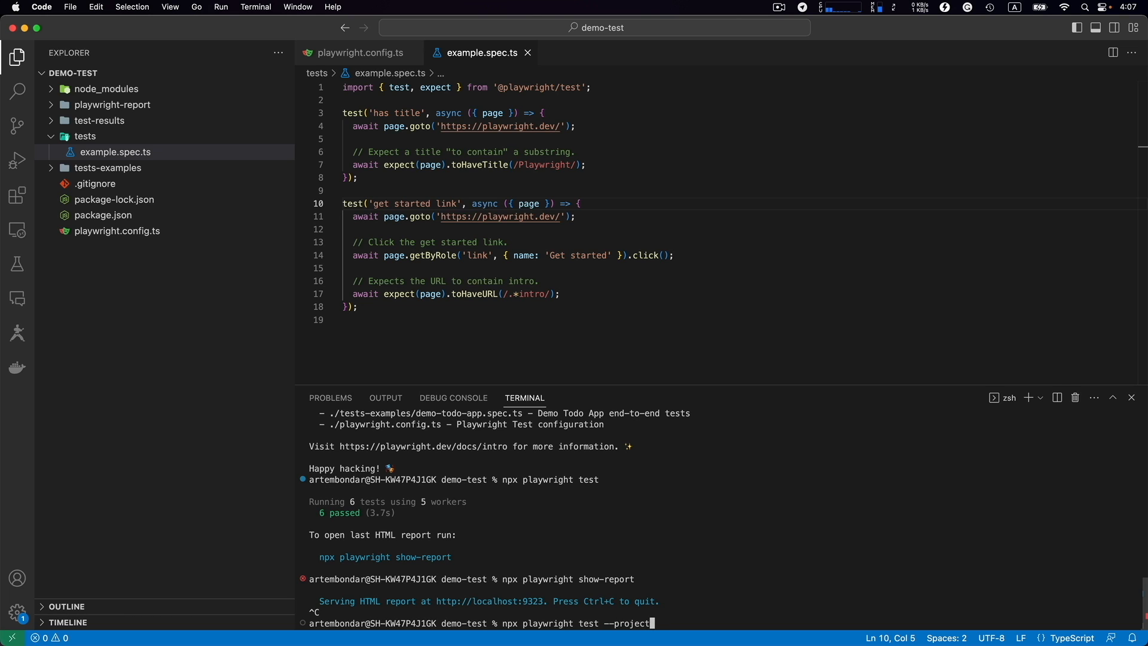
type("=chromium")
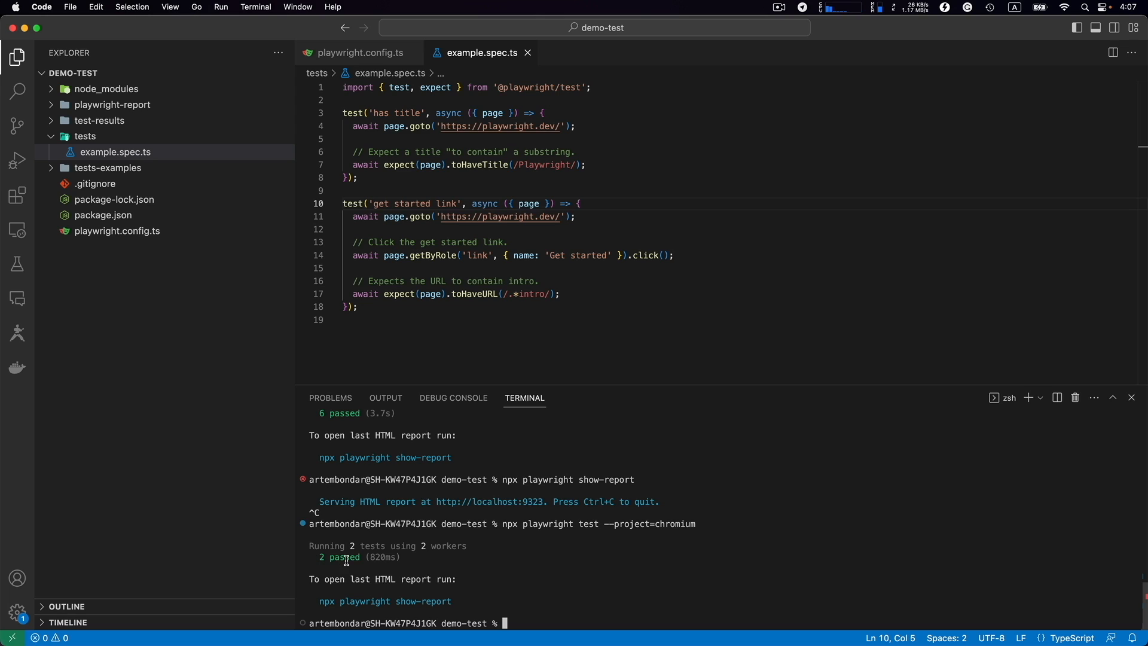
mouse_move(550, 609)
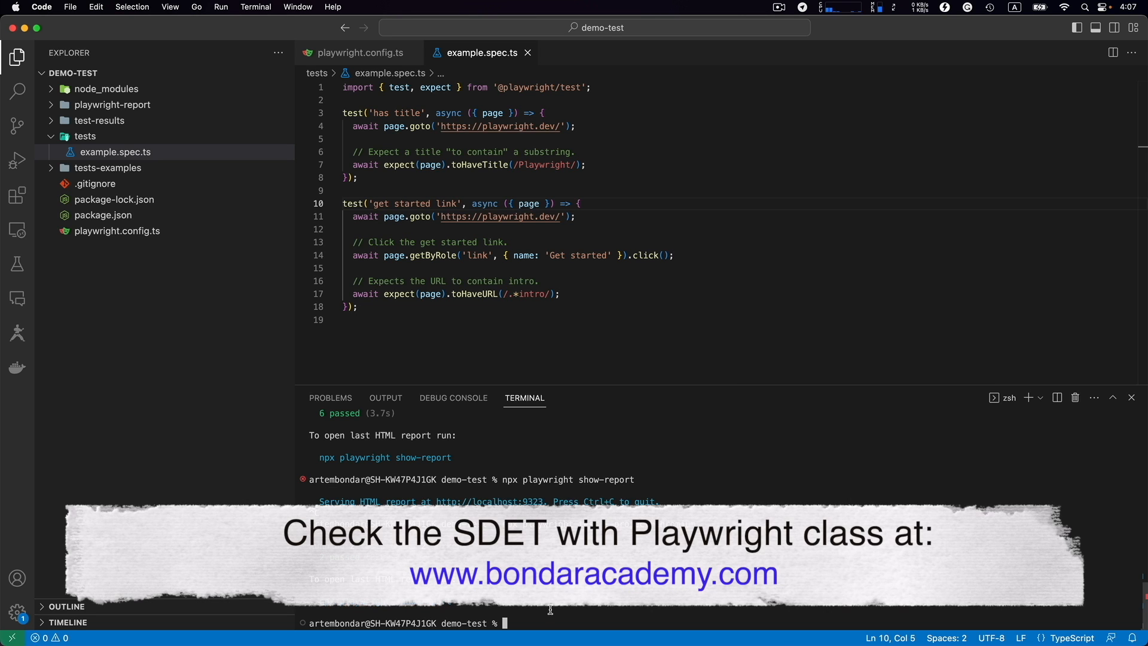
- Rerun the Chromium tests in headed mode with --headed, both passing
type("npx playwright test --project=chromium")
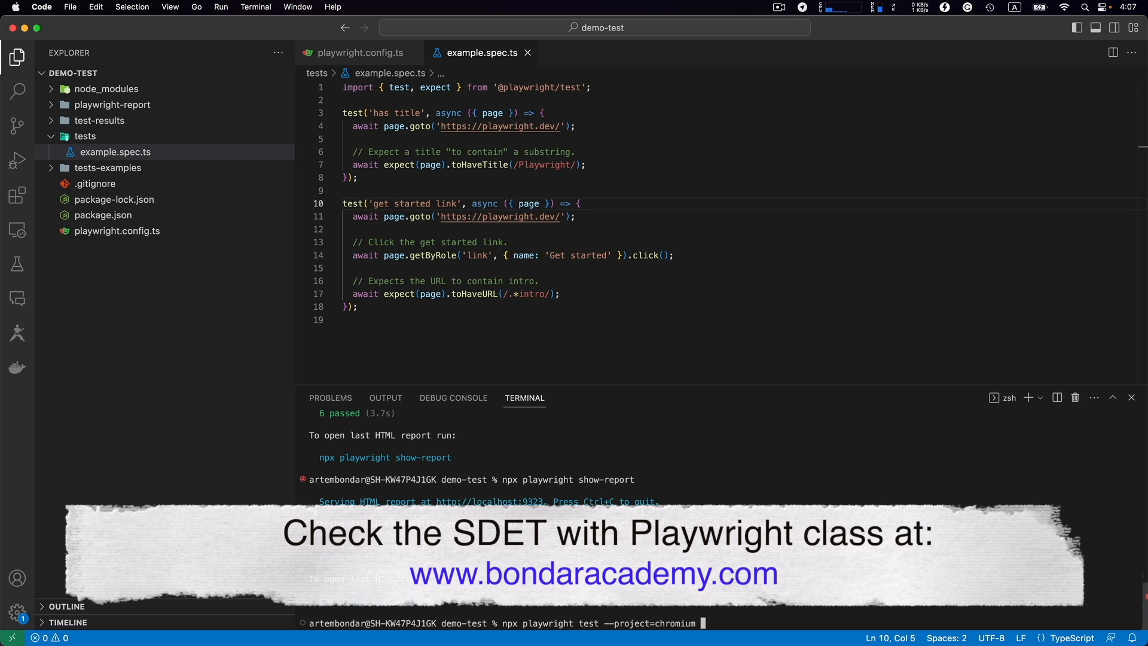
type("--headed")
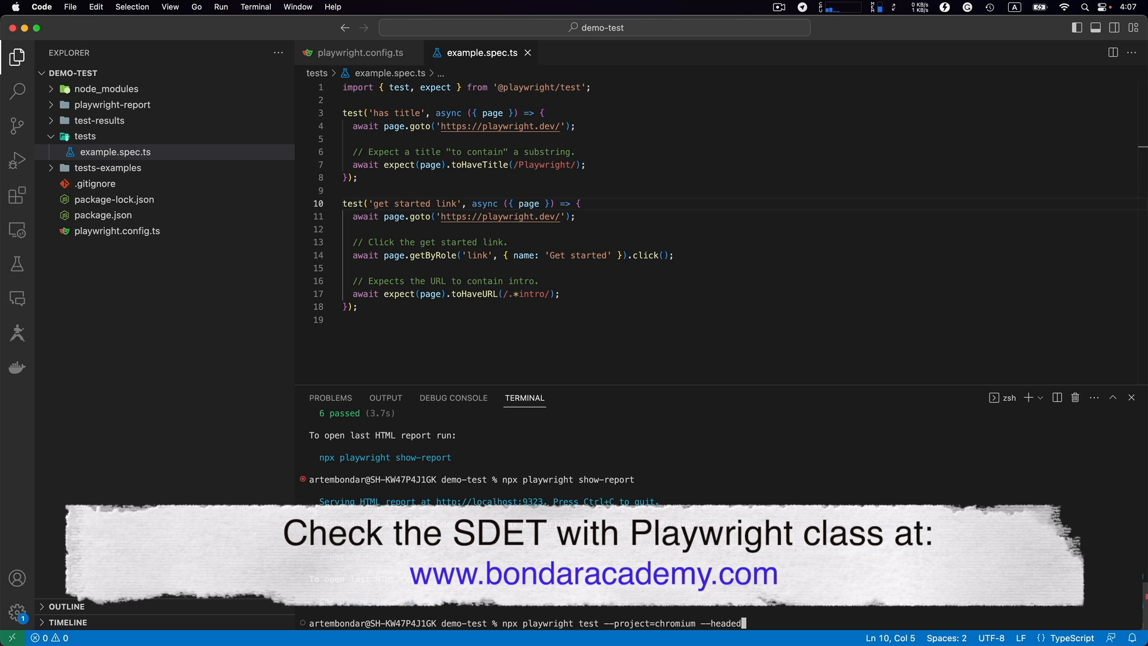
key("enter")
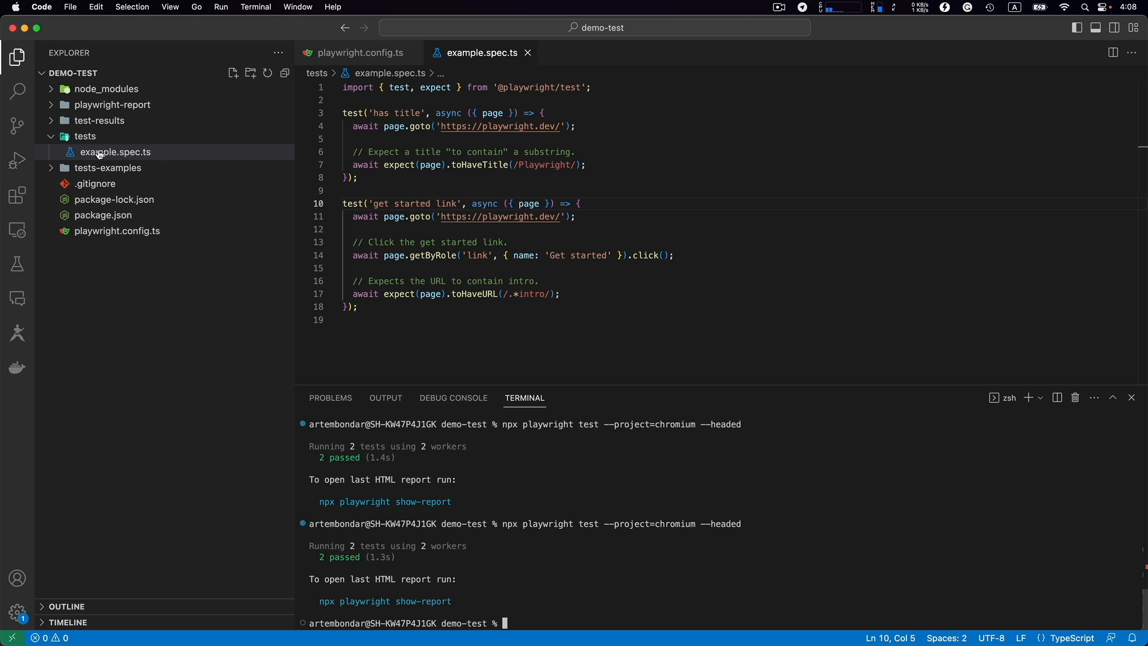
mouse_move(115, 151)
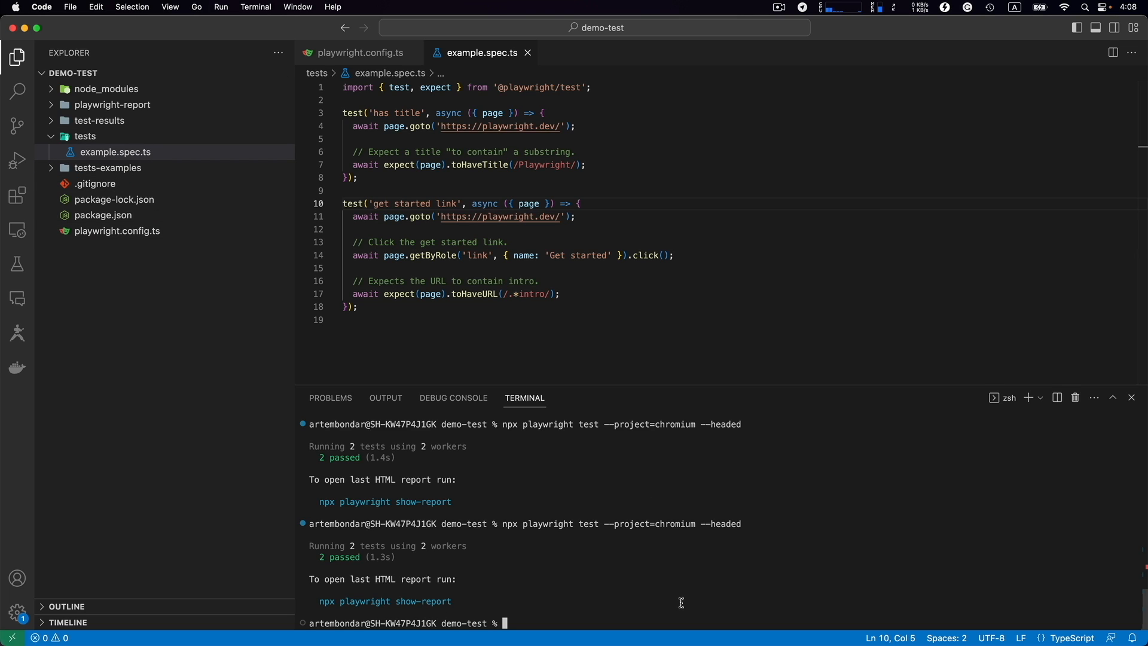
- Run only example.spec.ts on Chromium, with both tests passing in 888ms
type("npx playwright test --project=chromium --headed")
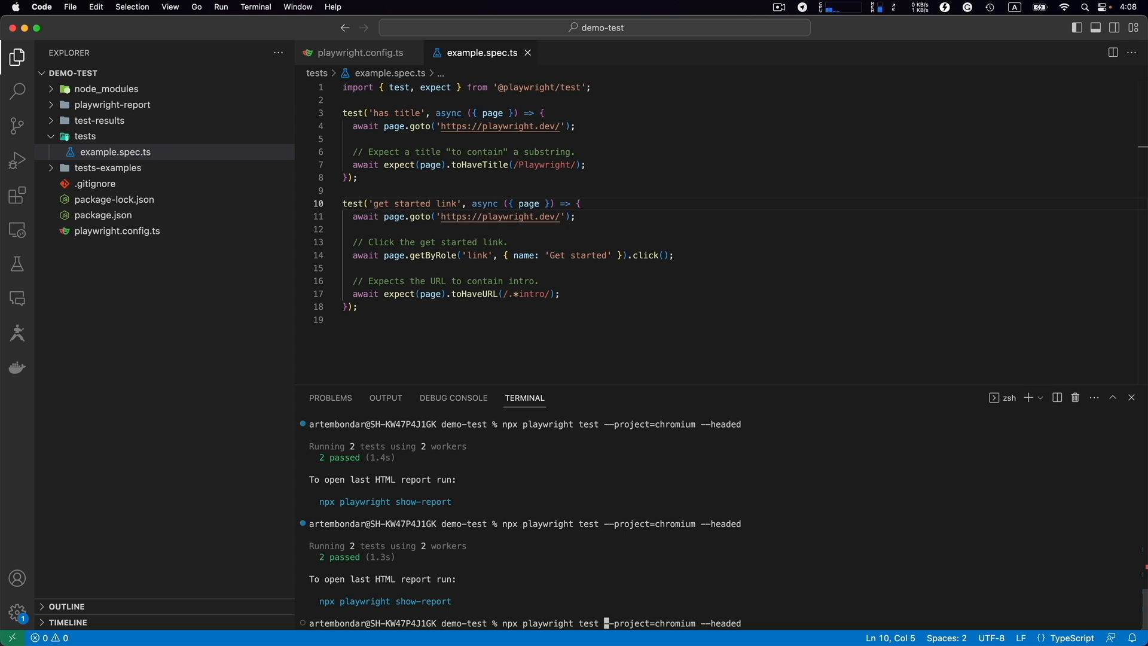
type("exap")
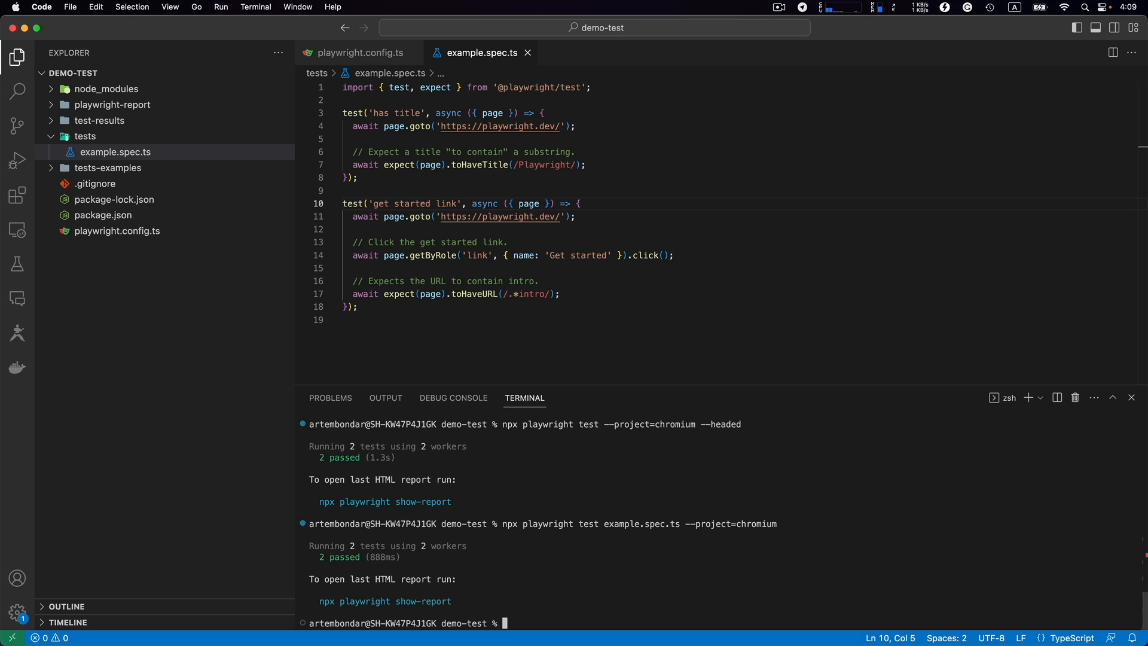
type("npx playwright test example.spec.ts --project=chromium")
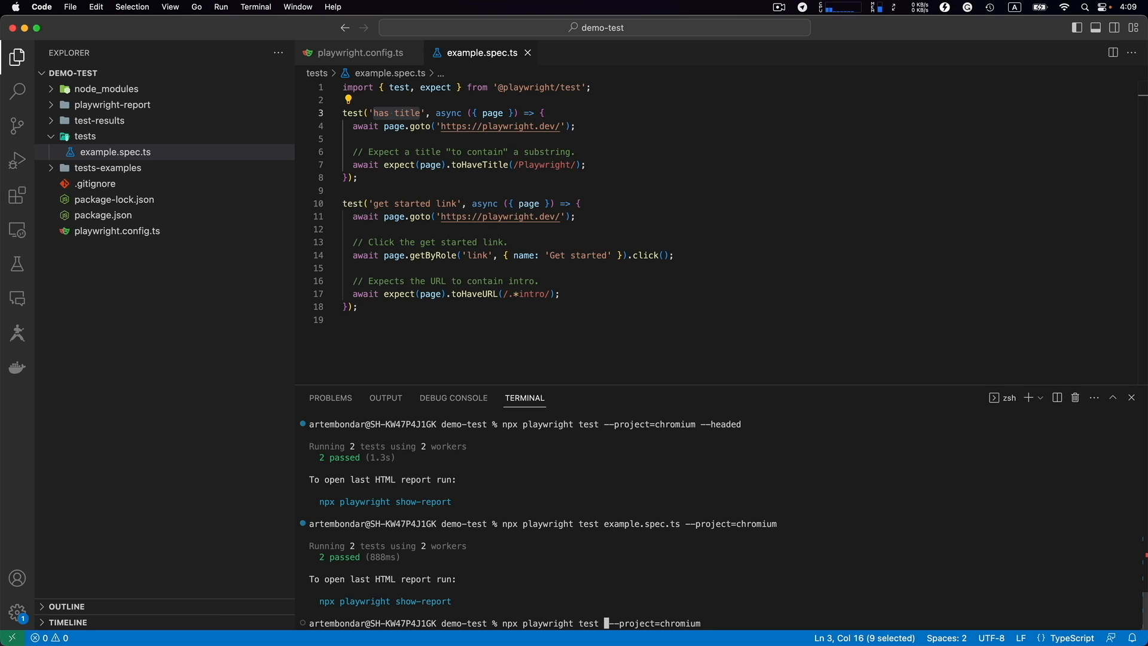
- Run only the 'has title' test by name using -g "has title" on Chromium
type("-g \"has title\" -")
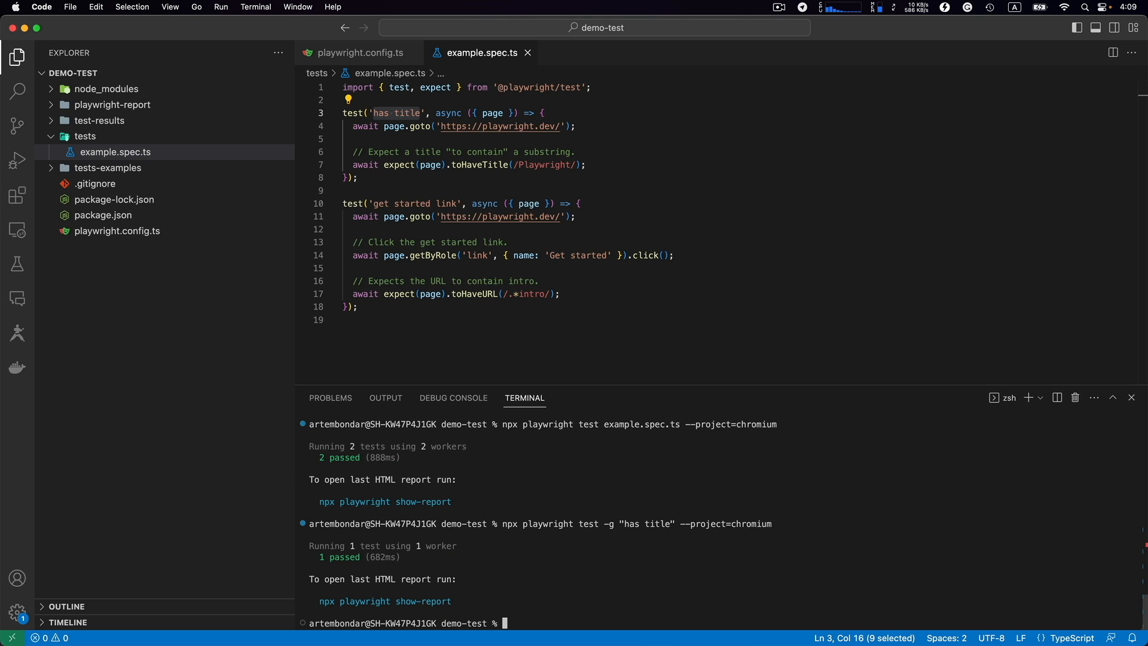
type("npx playwright test --project=chromium --headed")
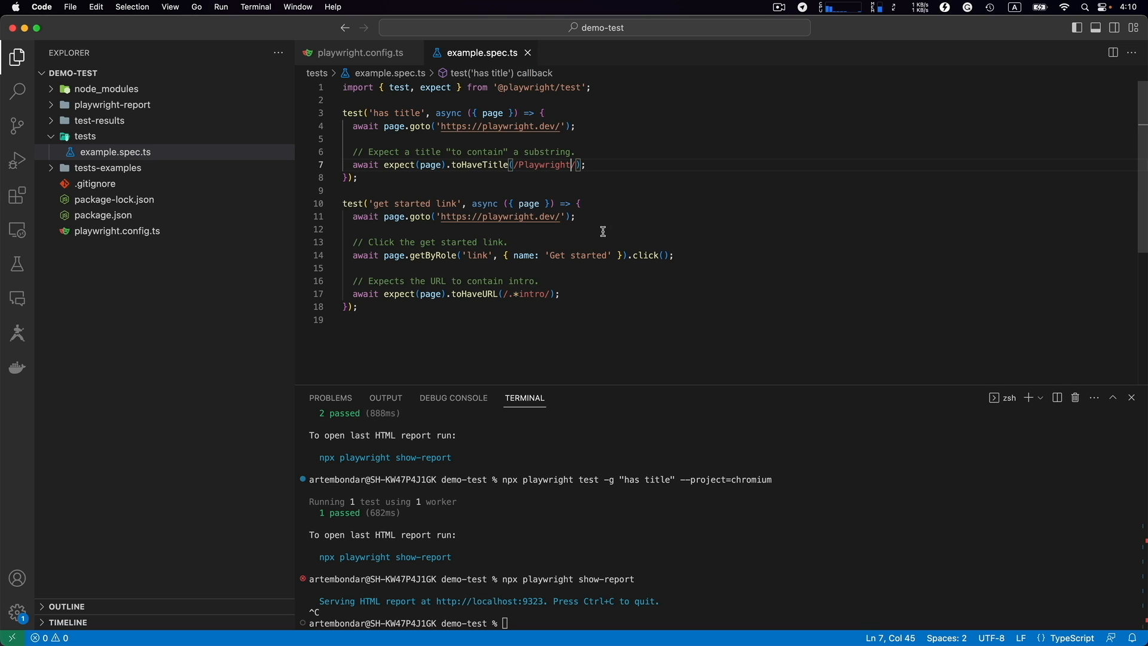
- Change the toHaveTitle expectation on line 7 to /Playwright1/
type("1")
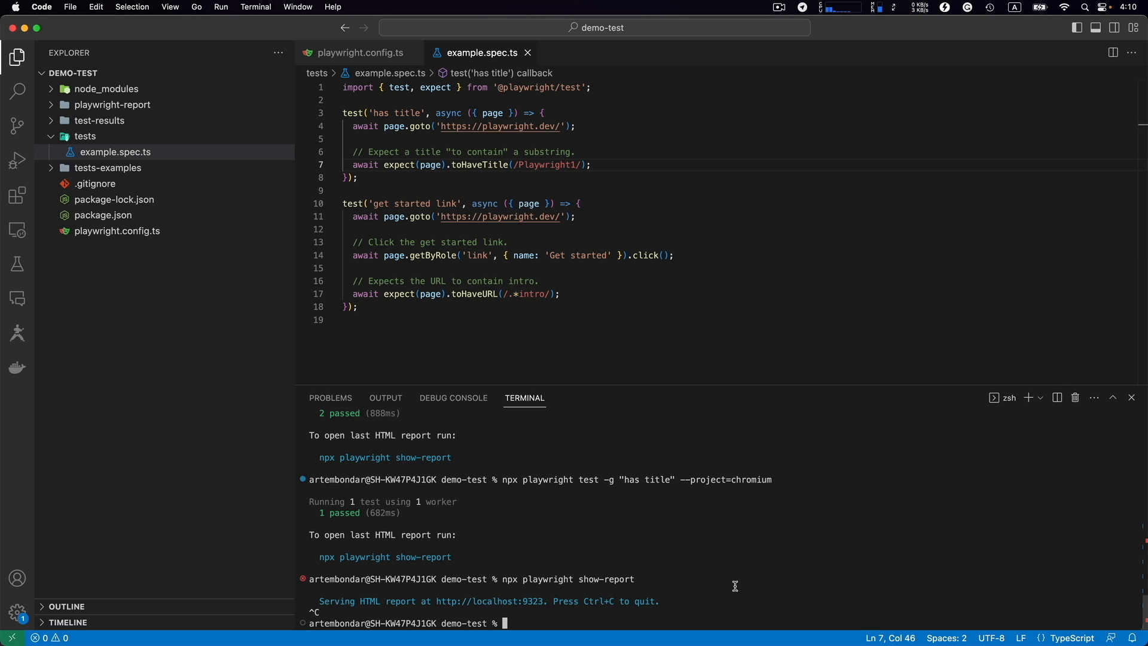
- Review the Playwright1 title mismatch failure in the report, then restore /Playwright/
type("npx playwright show-report")
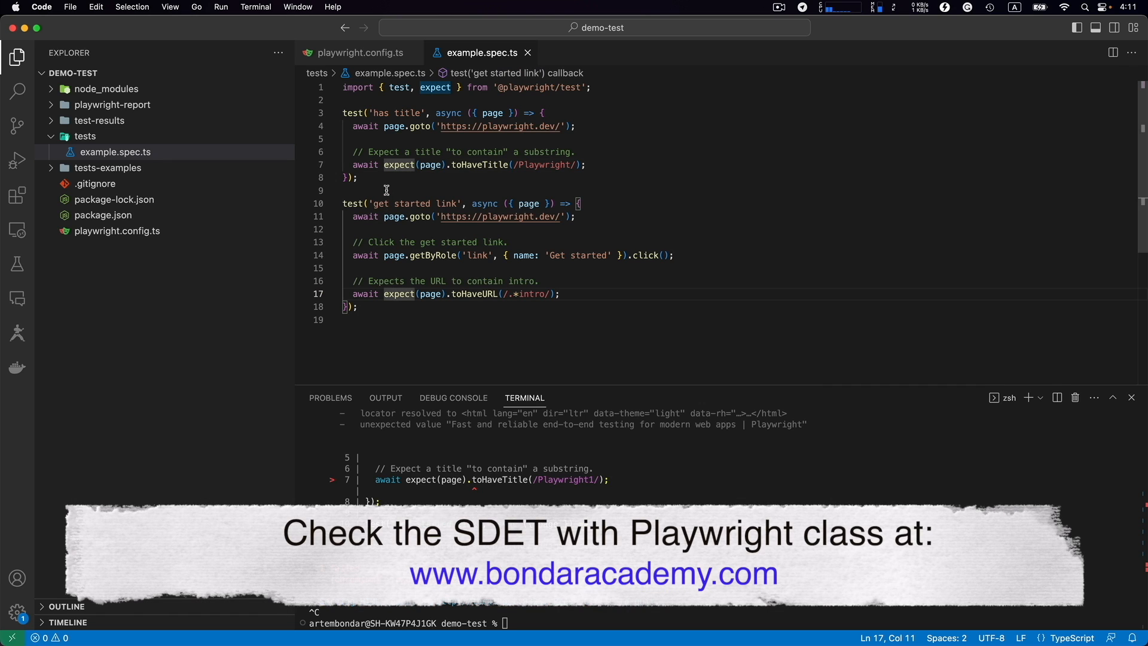
mouse_move(376, 113)
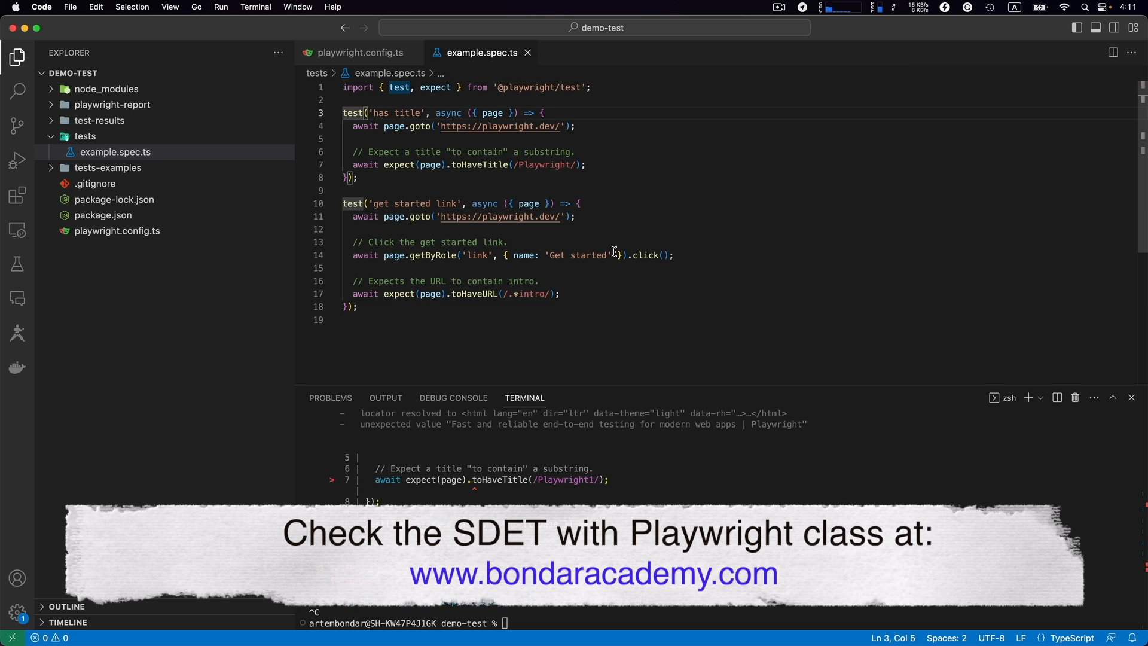
- Change 'has title' to test.skip, rerun, and launch show-report with one passed, one skipped
type(".")
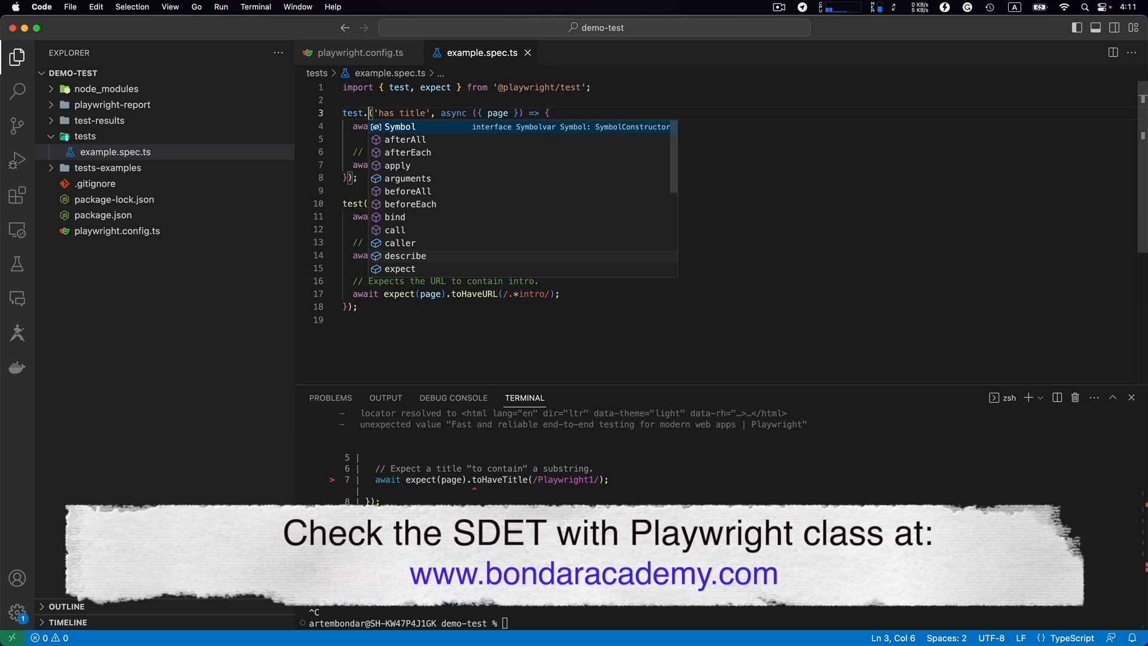
type("skip")
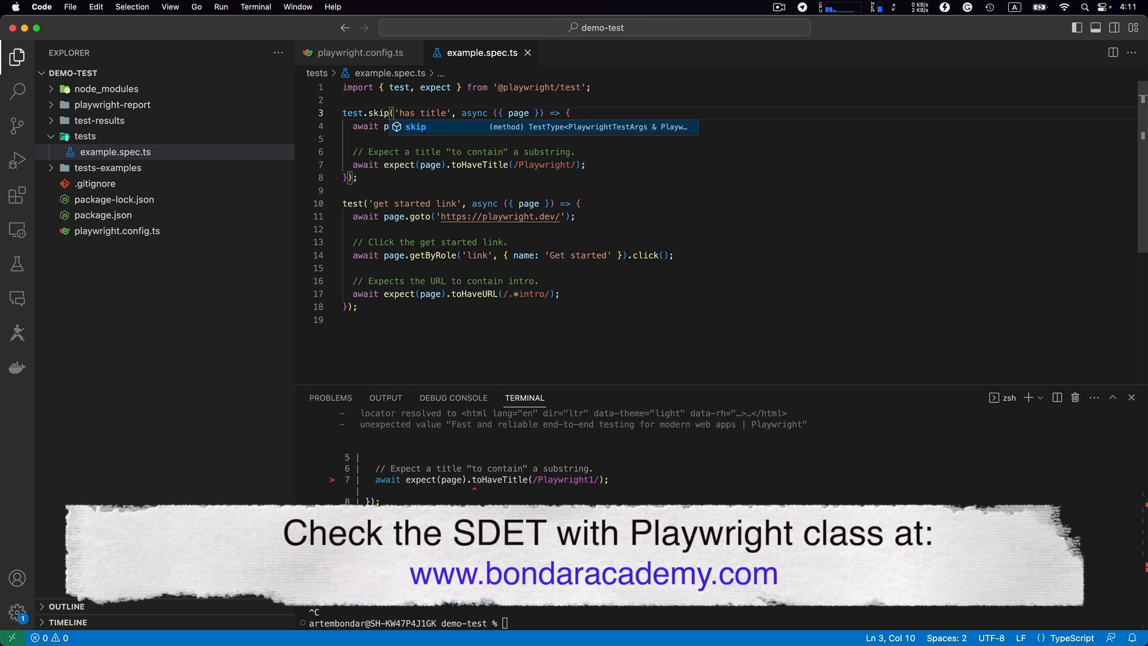
type("npx playwright show-report")
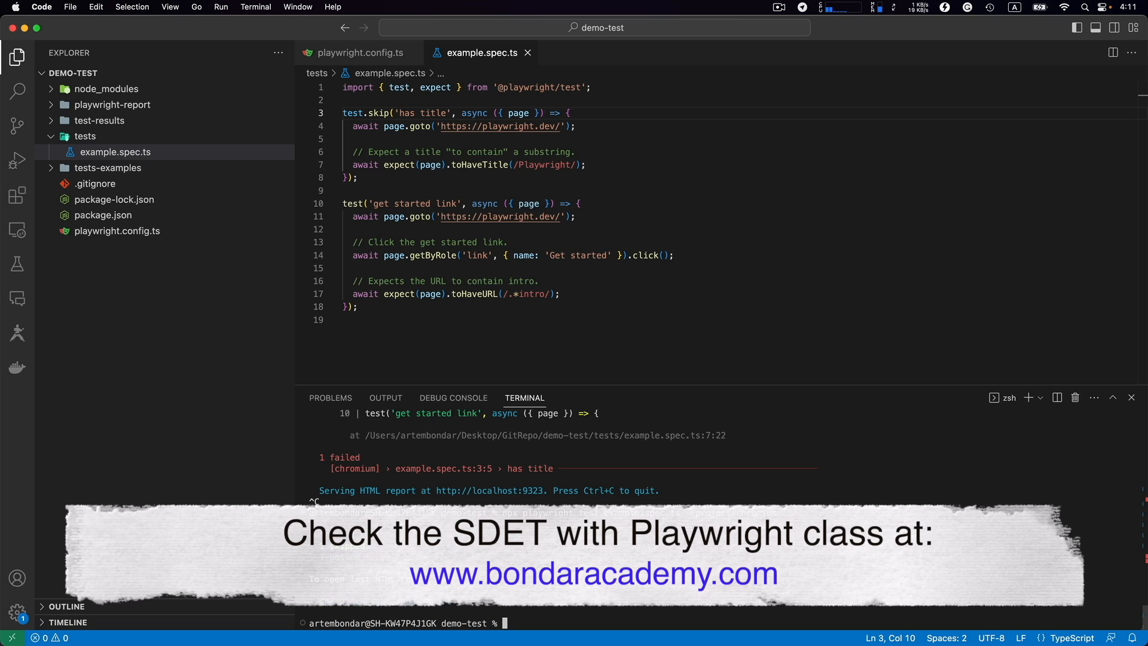
type("npx playwright show-report")
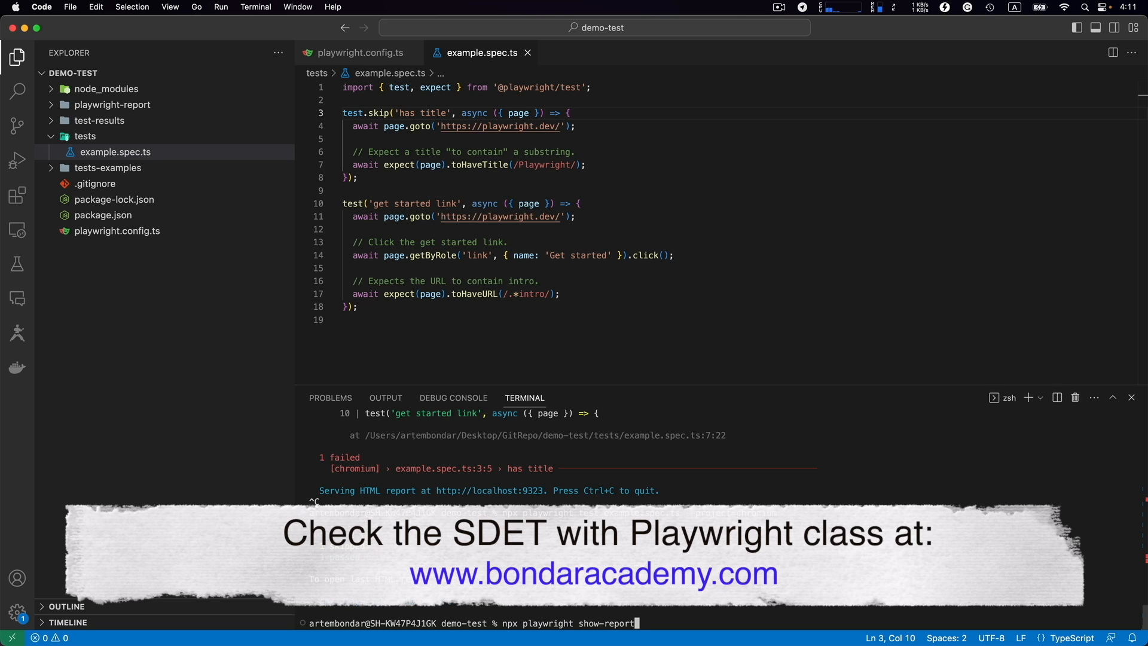
key("Enter")
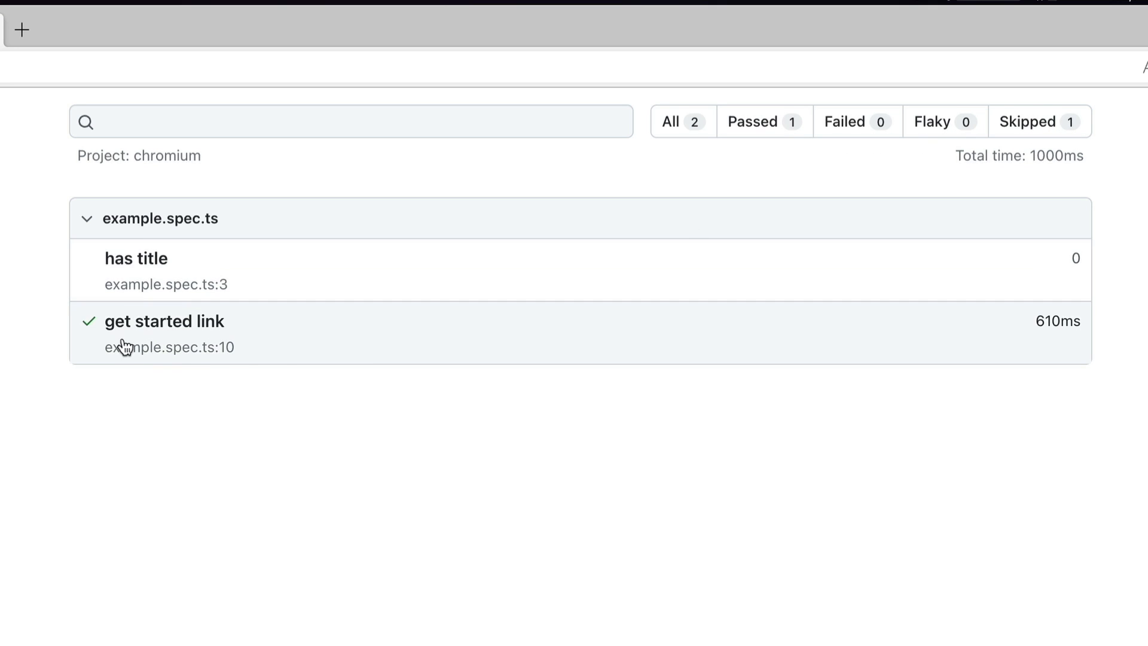
mouse_move(88, 264)
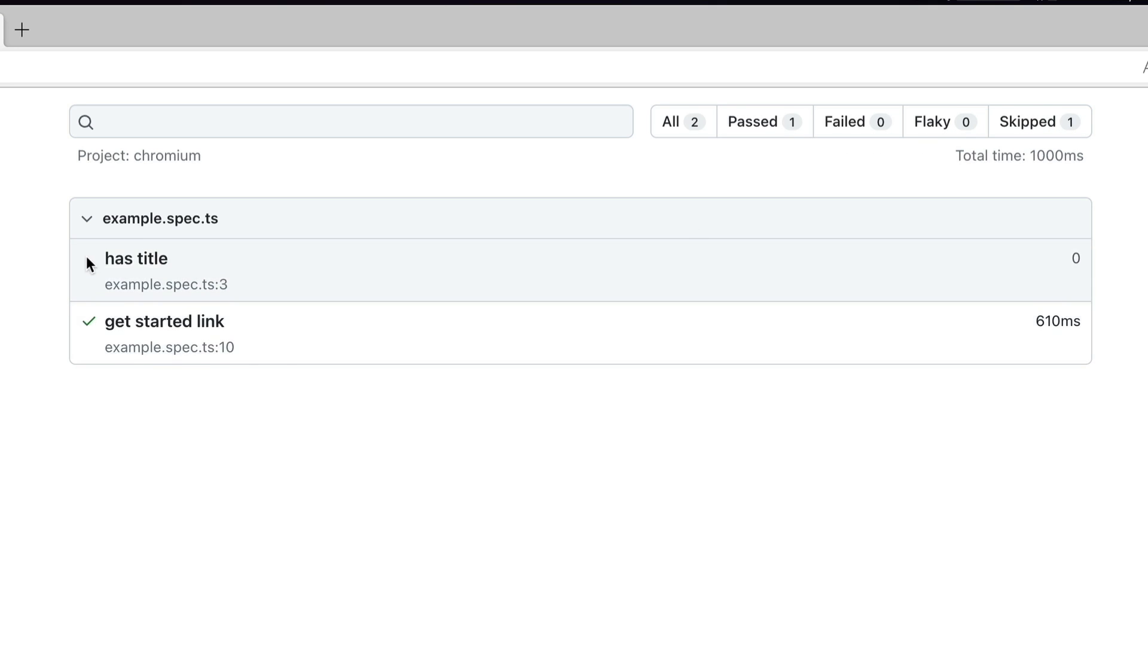
- Open the 'has title' details showing its skip annotation, then revert to a plain test
left_click(136, 258)
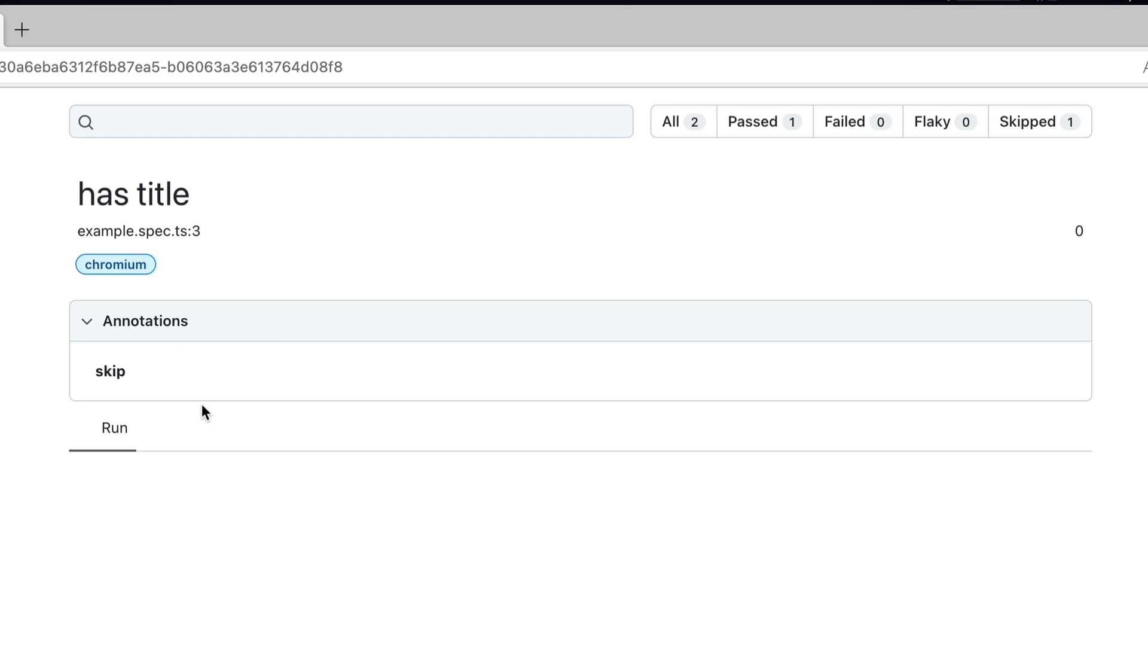
double_click(110, 372)
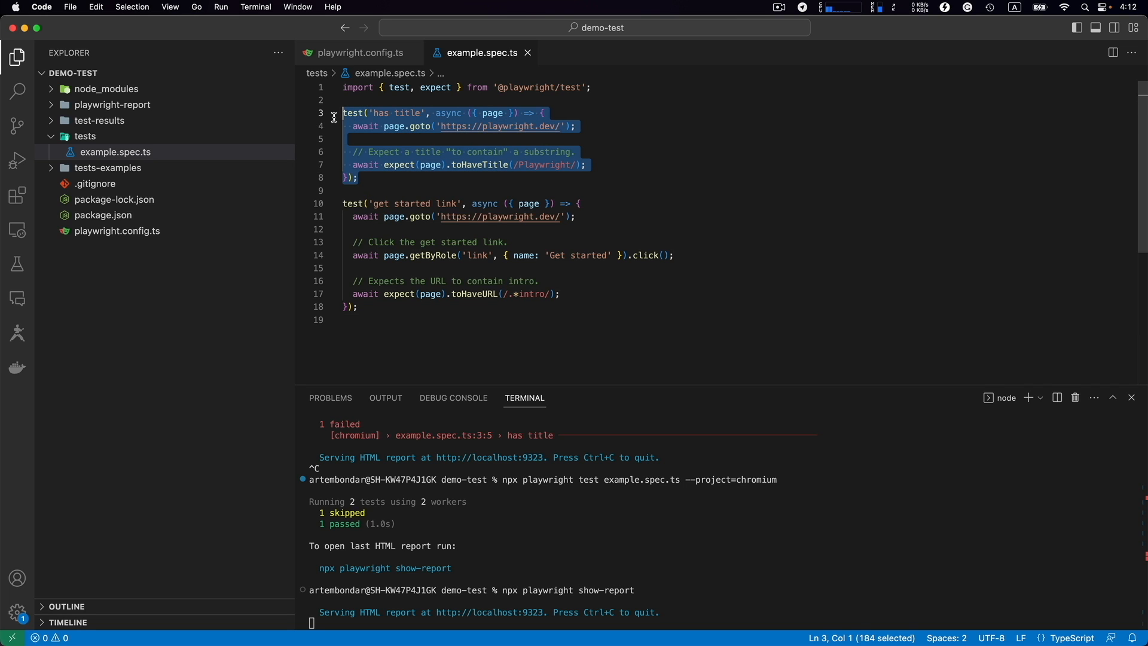
- Mark 'has title' as test.only and rerun example.spec.ts on Chromium, running one passing test
left_click(356, 177)
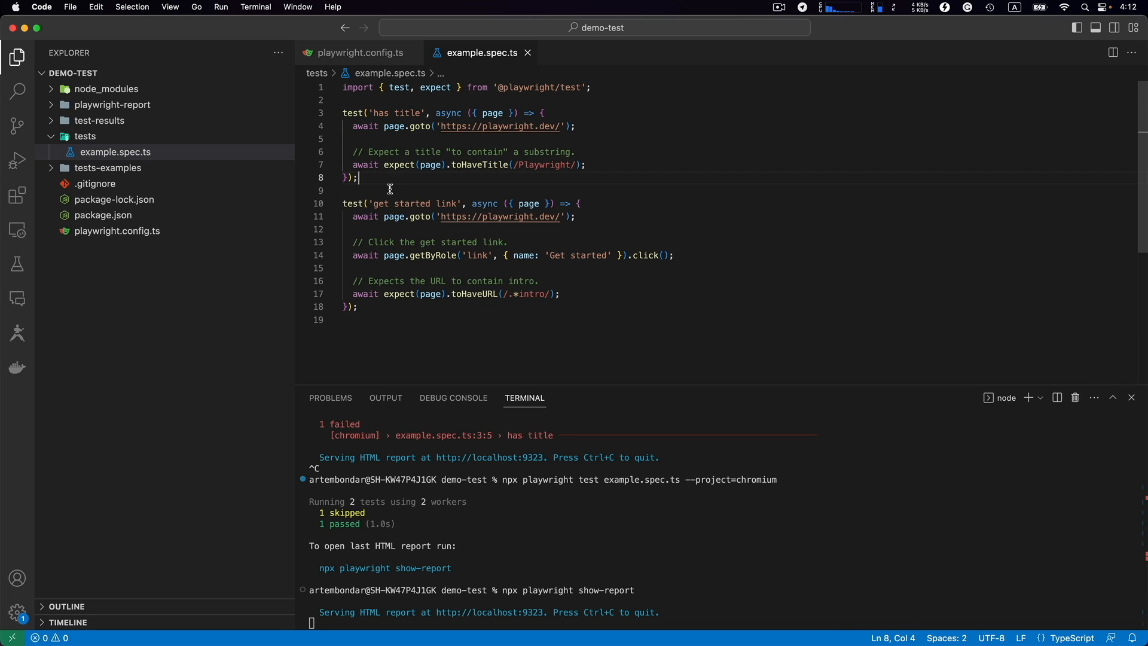
mouse_move(583, 397)
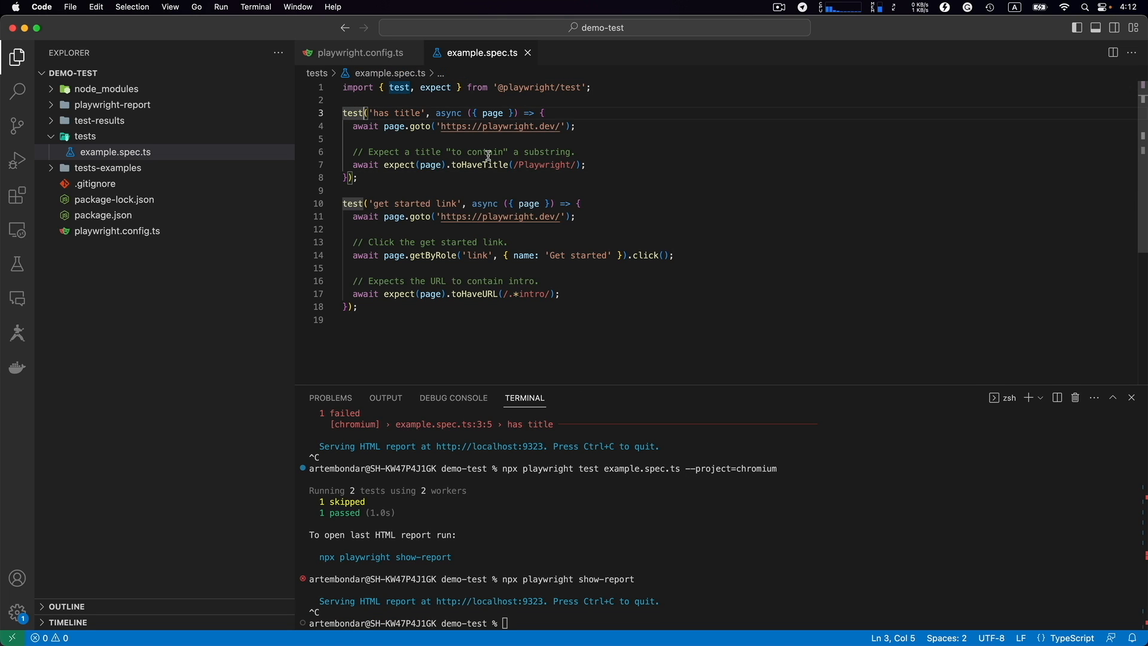
type(".only")
left_click(723, 623)
type("npx playwright test example.spec.ts --project=chromium")
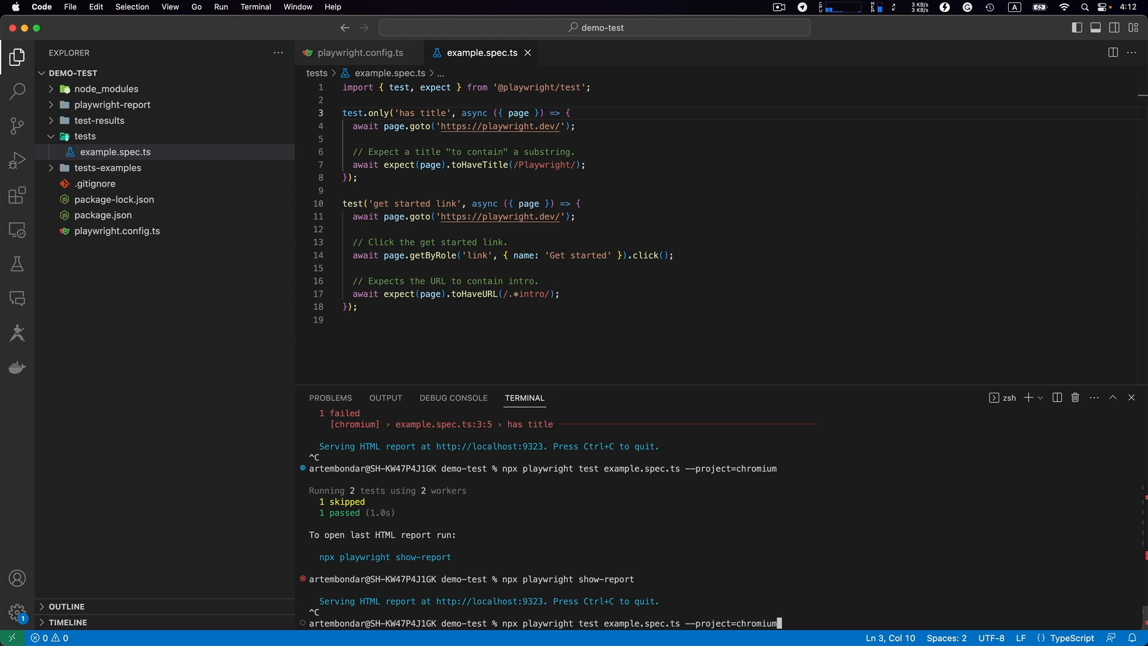
key("enter")
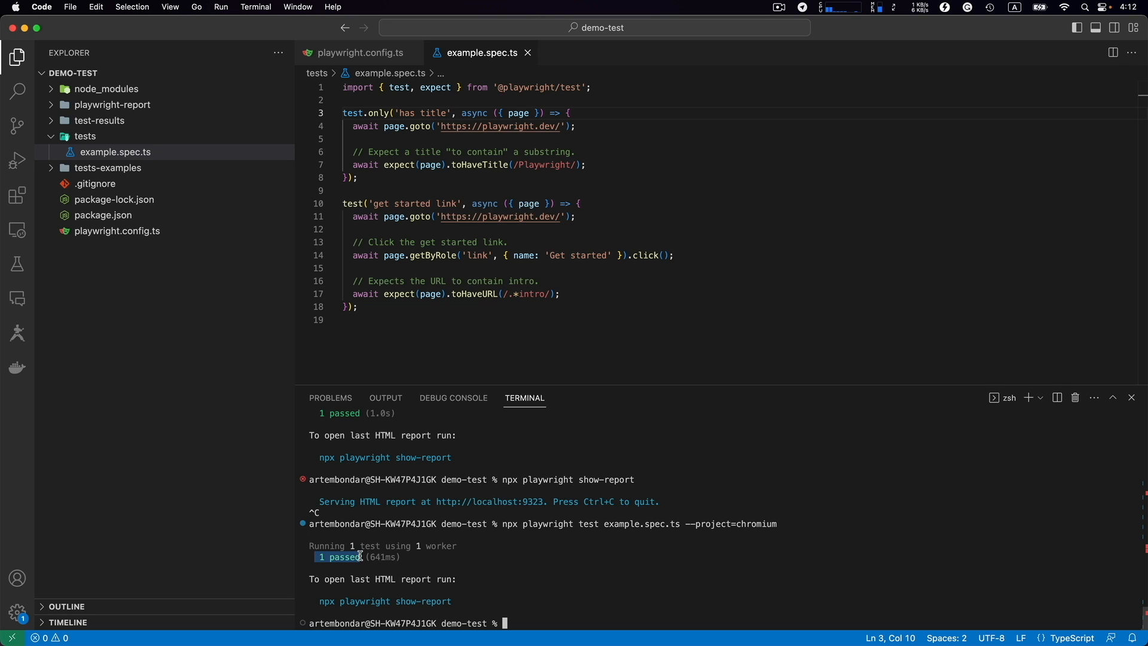
left_click_drag(345, 139, 359, 177)
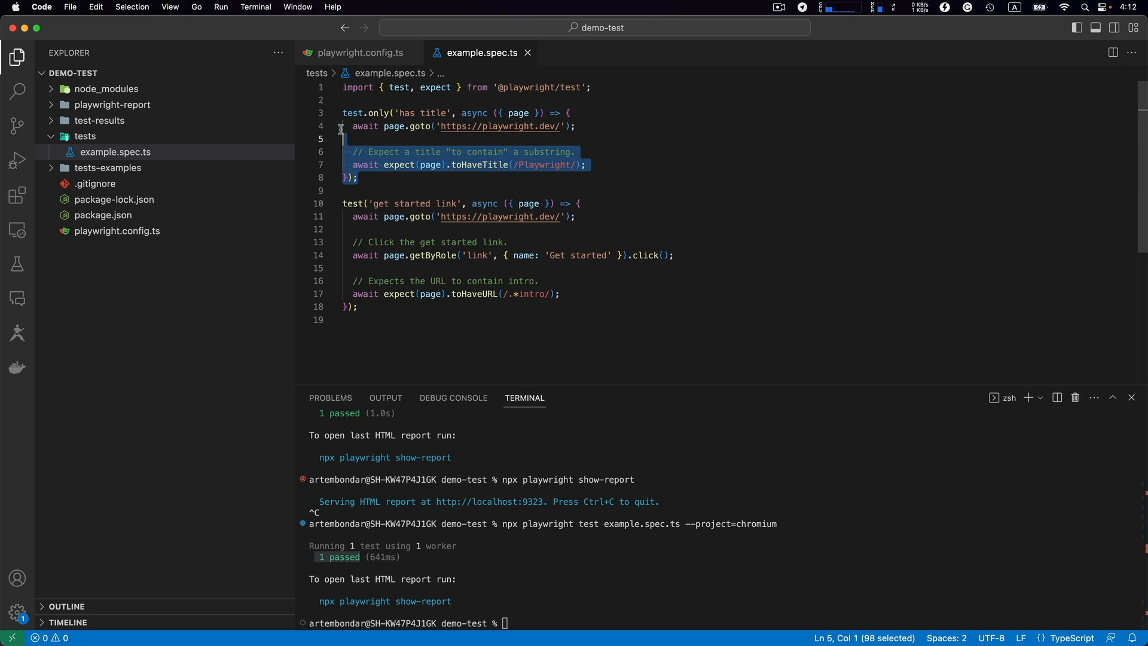
left_click(405, 320)
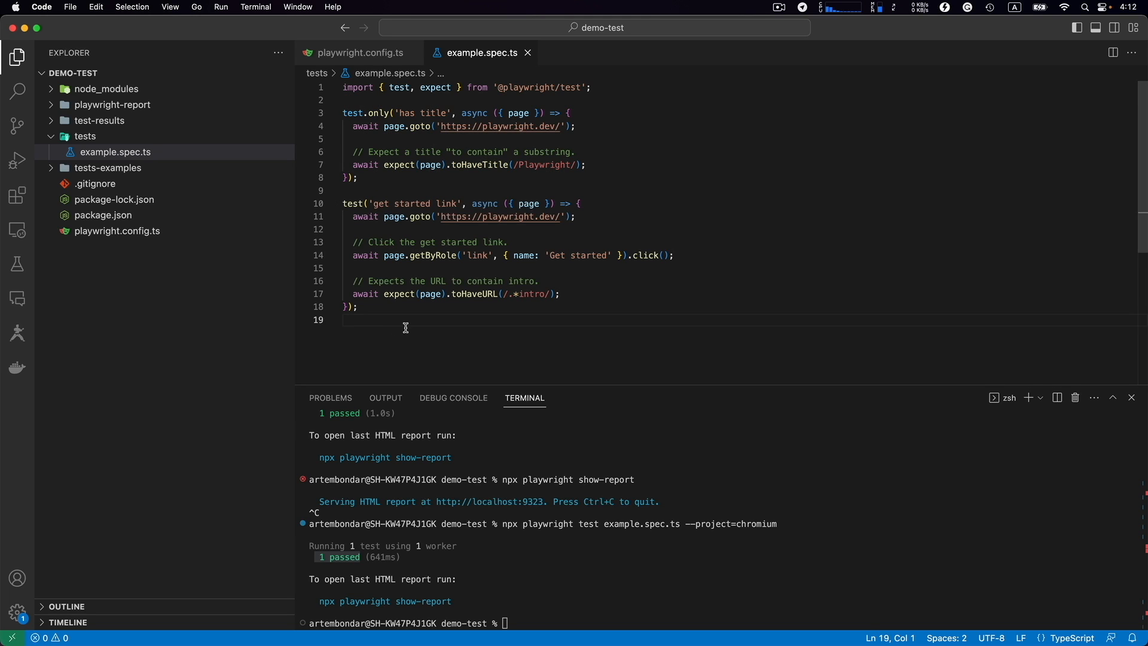
mouse_move(462, 350)
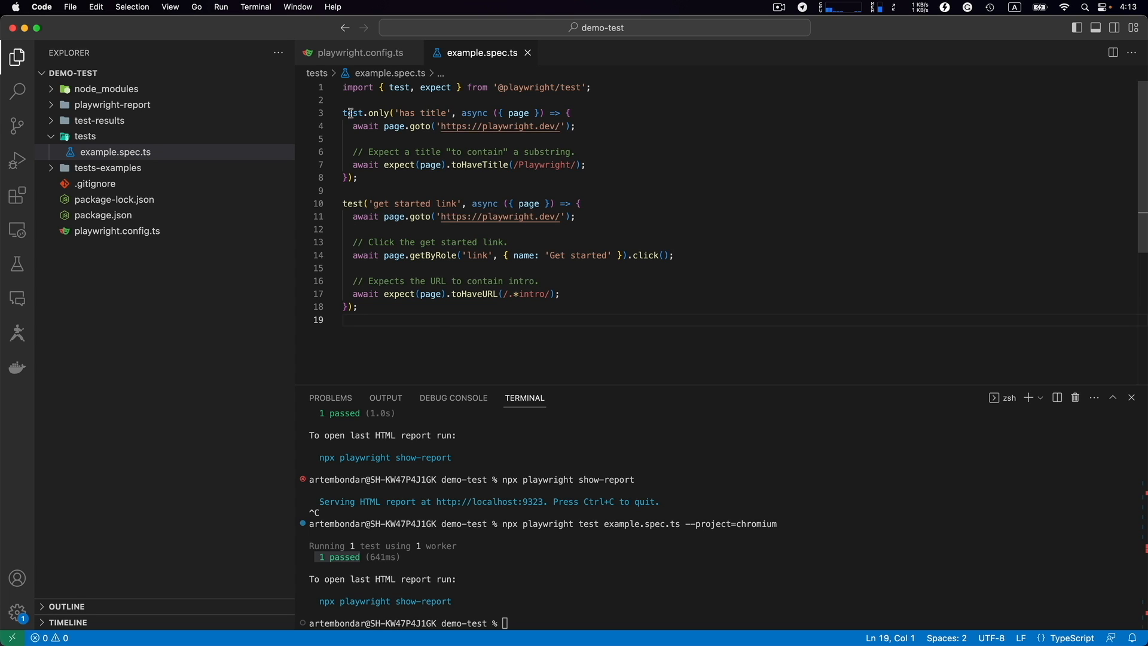
mouse_move(380, 179)
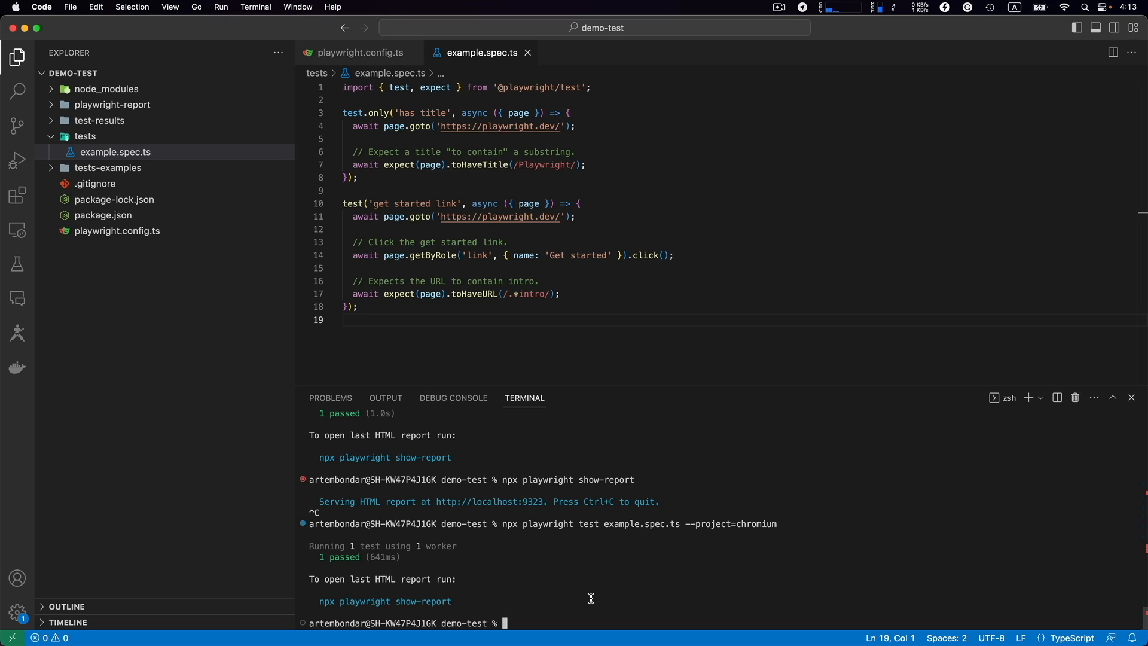
mouse_move(583, 603)
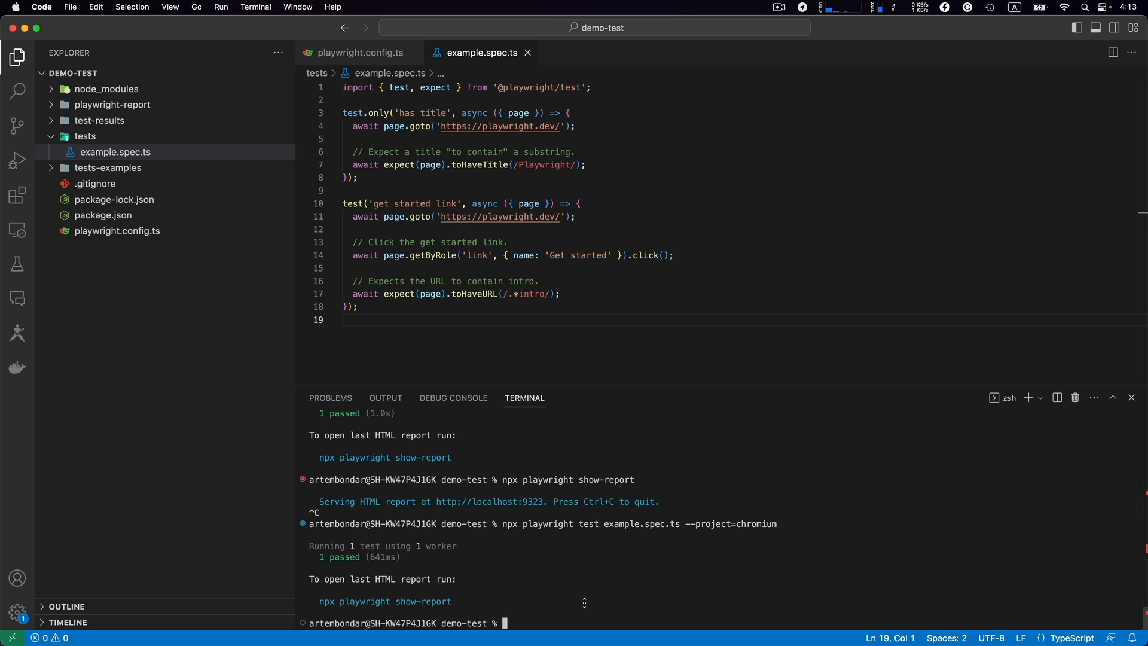
mouse_move(564, 597)
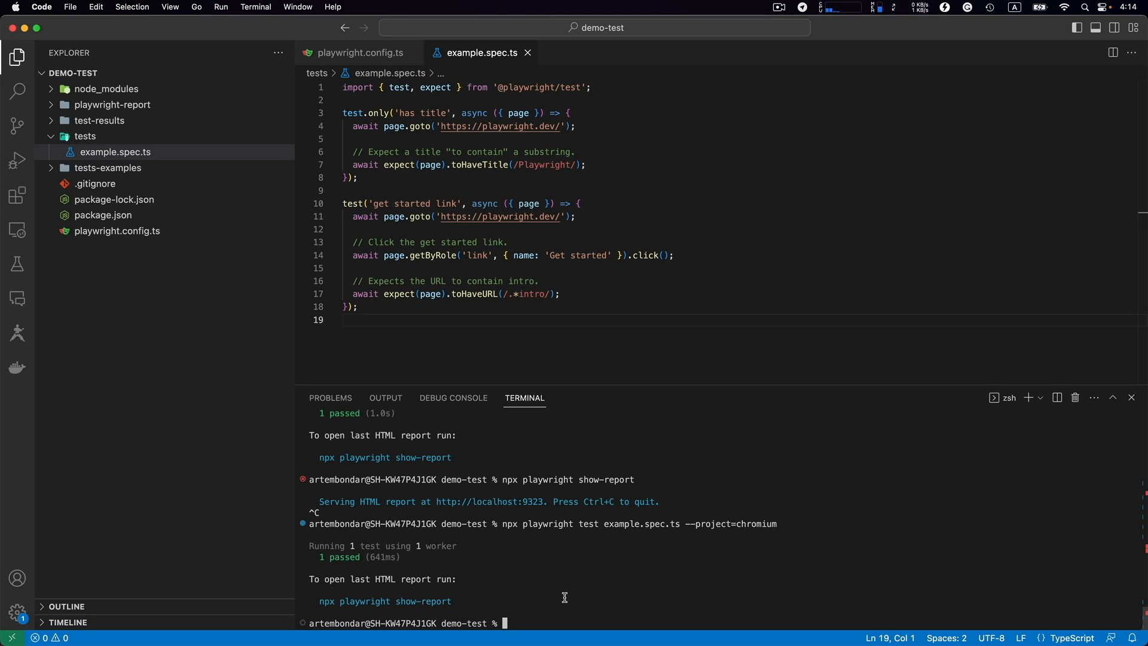